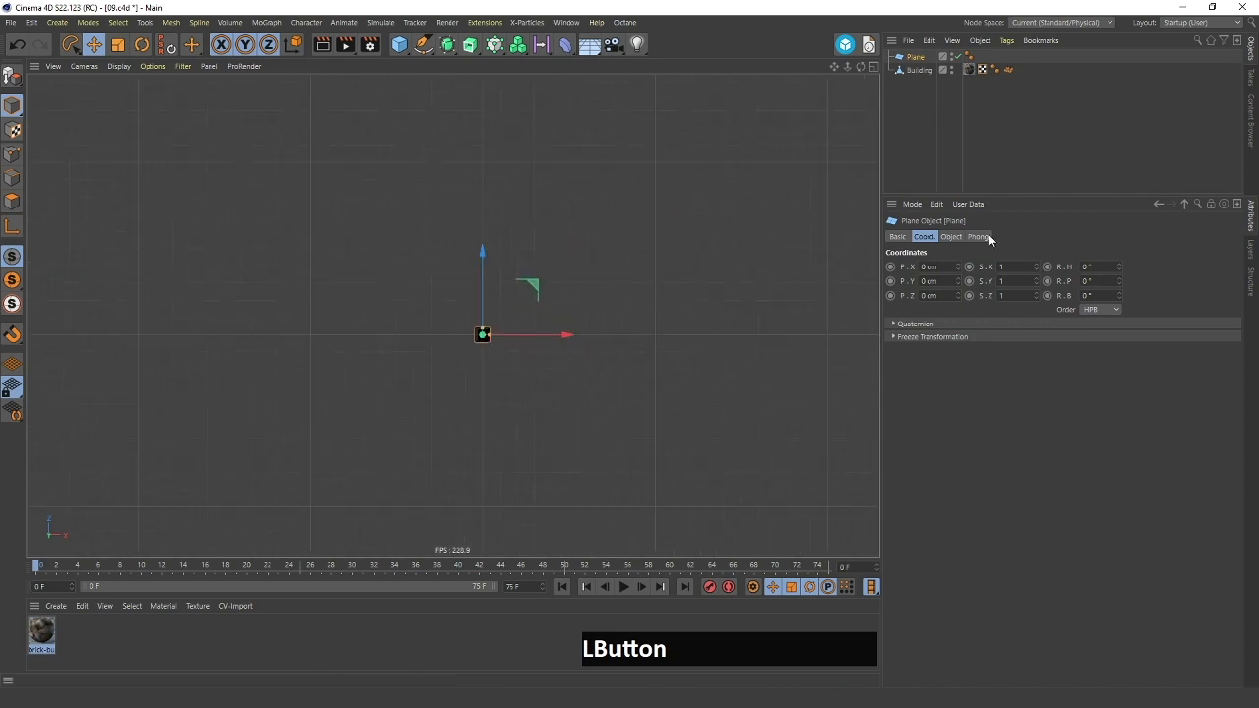
# Add a light over the floor plane and enable viewport shadows and ambient occlusion in Effects.
pyautogui.click(952, 236)
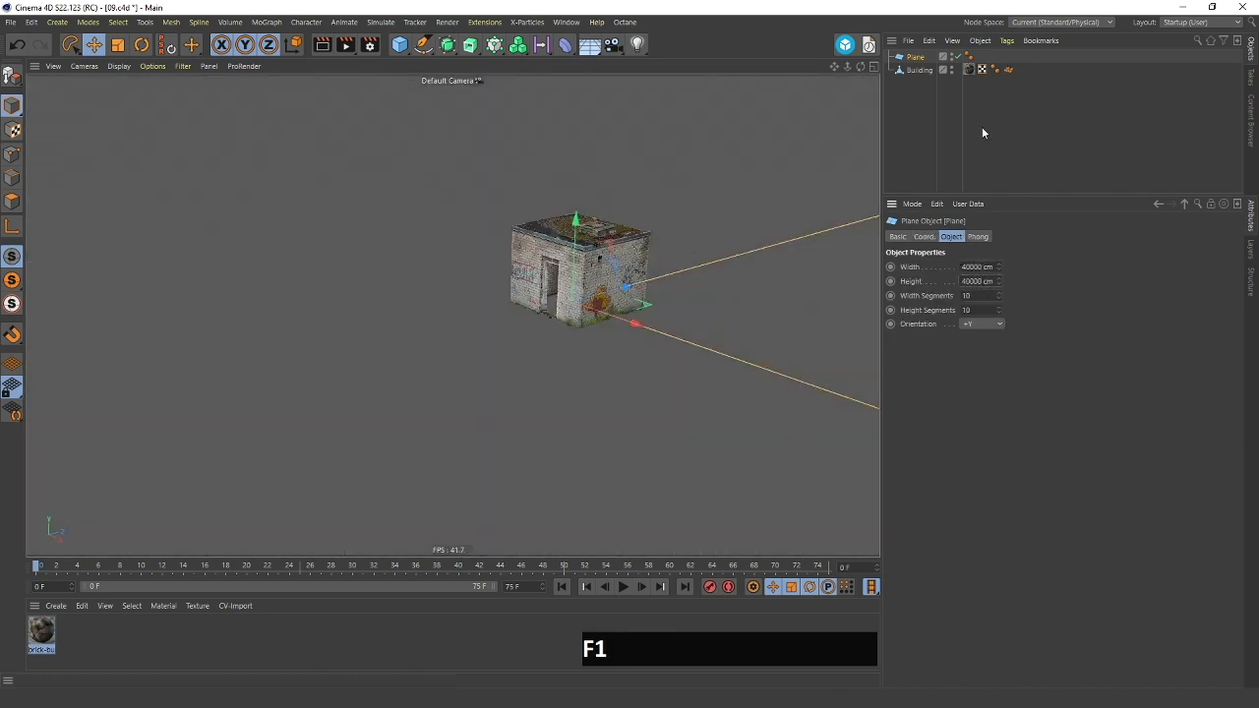
pyautogui.click(629, 47)
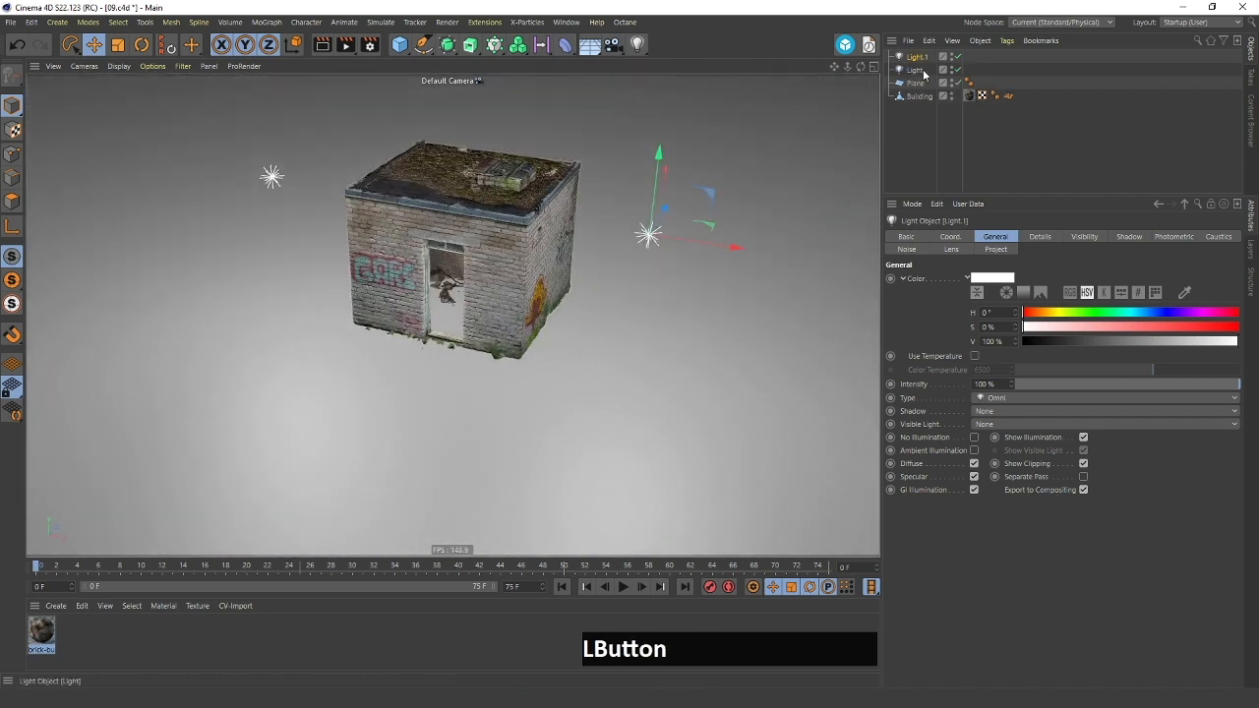
pyautogui.click(1106, 411)
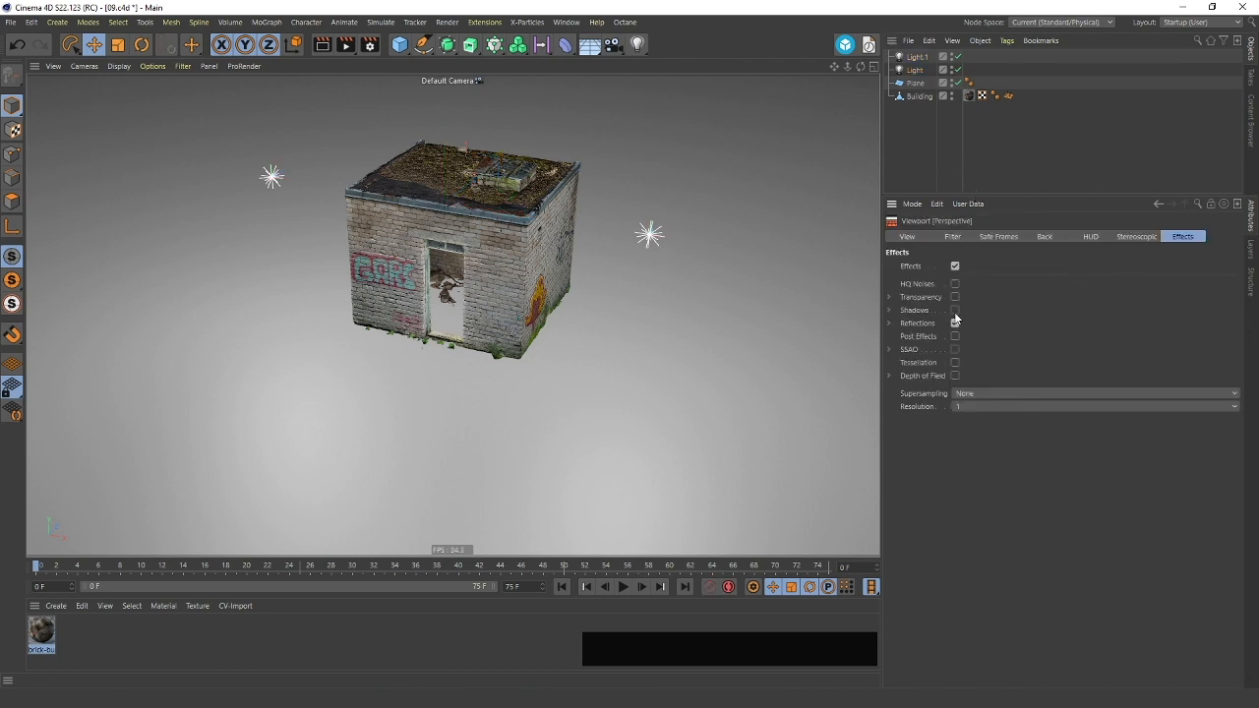
pyautogui.click(954, 311)
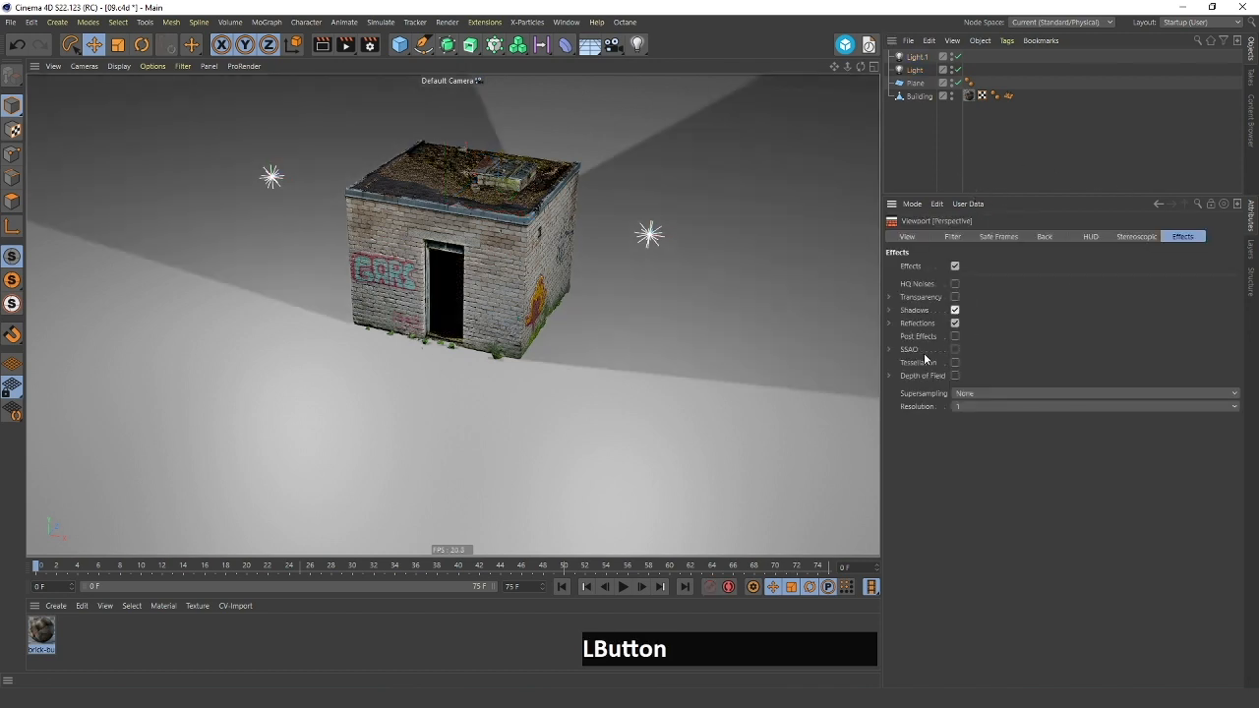
pyautogui.click(954, 350)
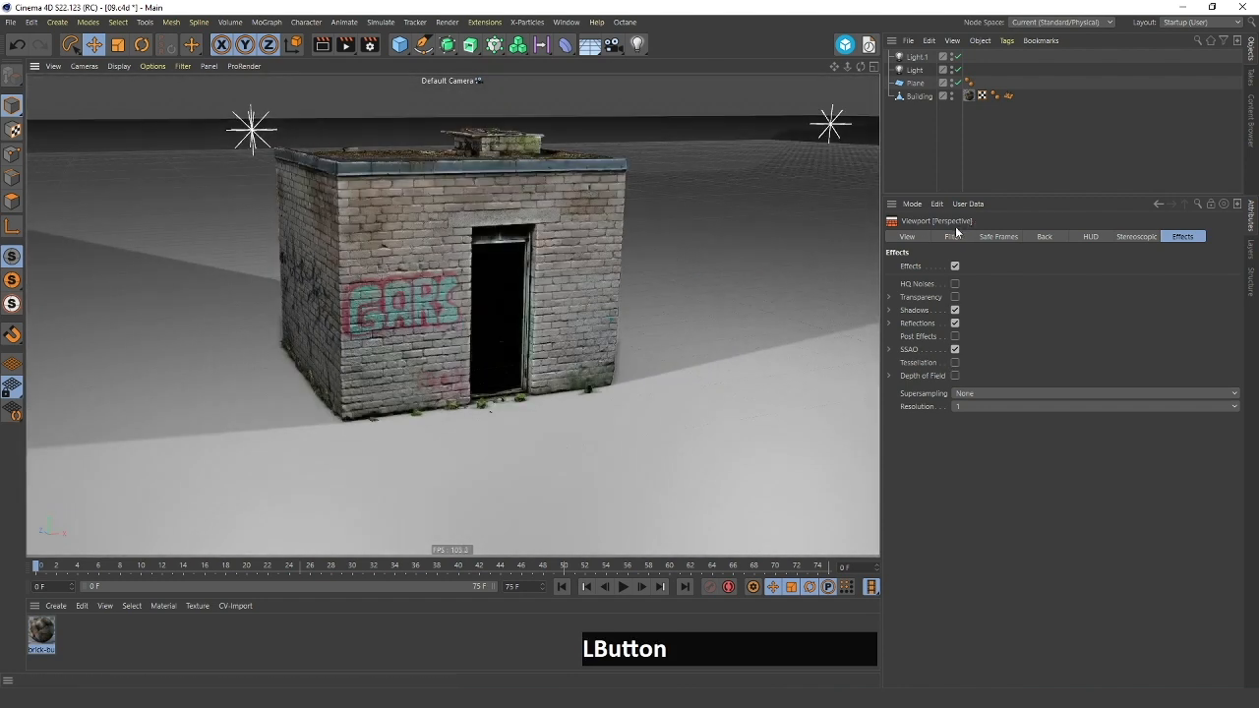
pyautogui.click(952, 236)
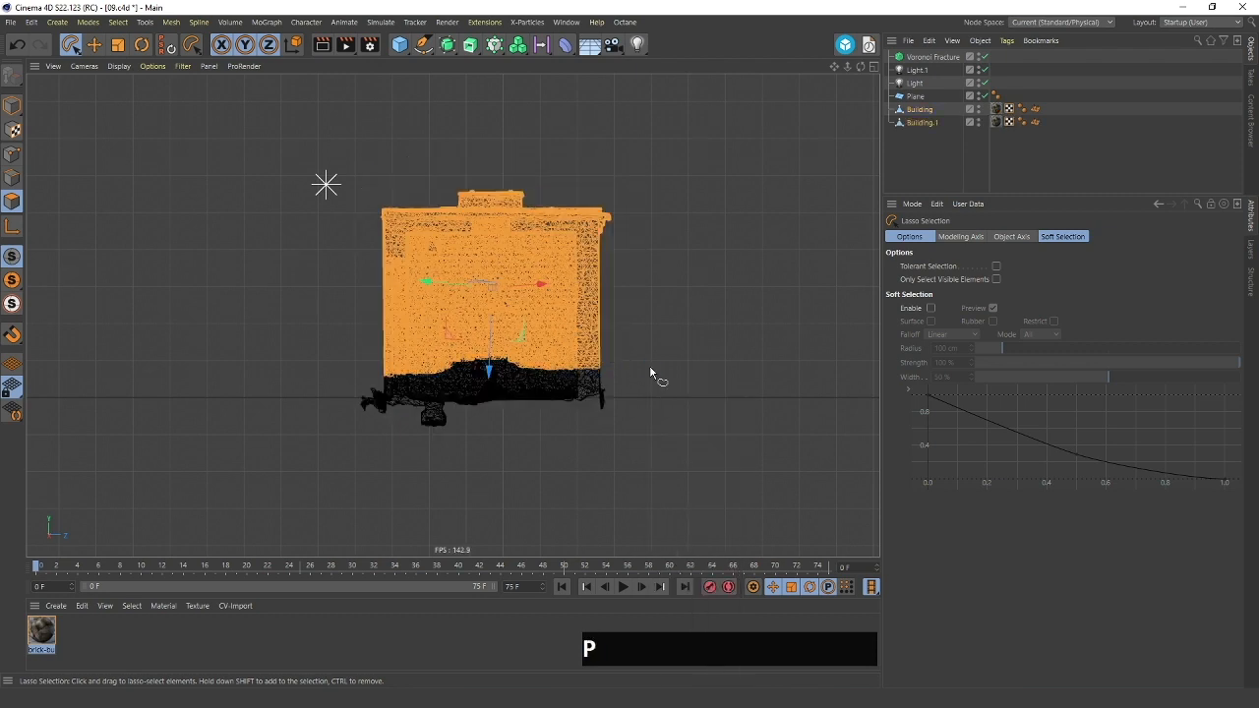
# Add the building's polygons to the selection for the Voronoi Fracture copy.
pyautogui.click(922, 122)
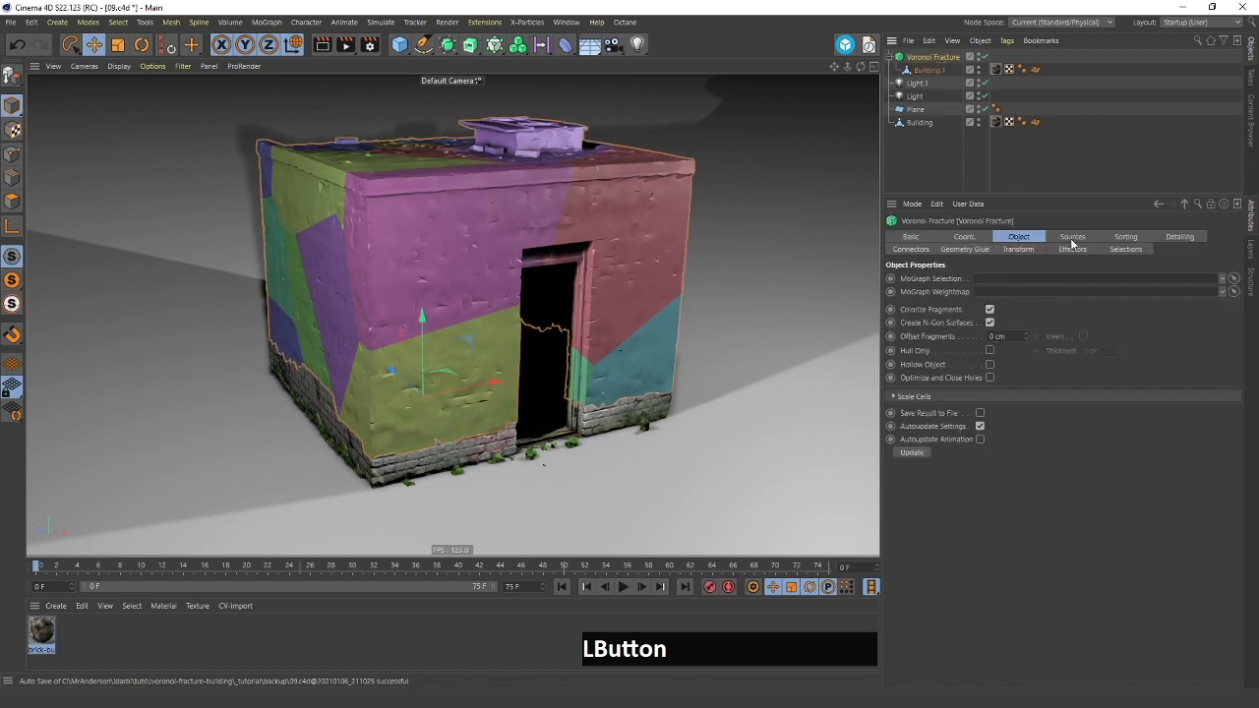
# Set the Point Generator to 120 points with an Exponential distribution.
pyautogui.click(1071, 236)
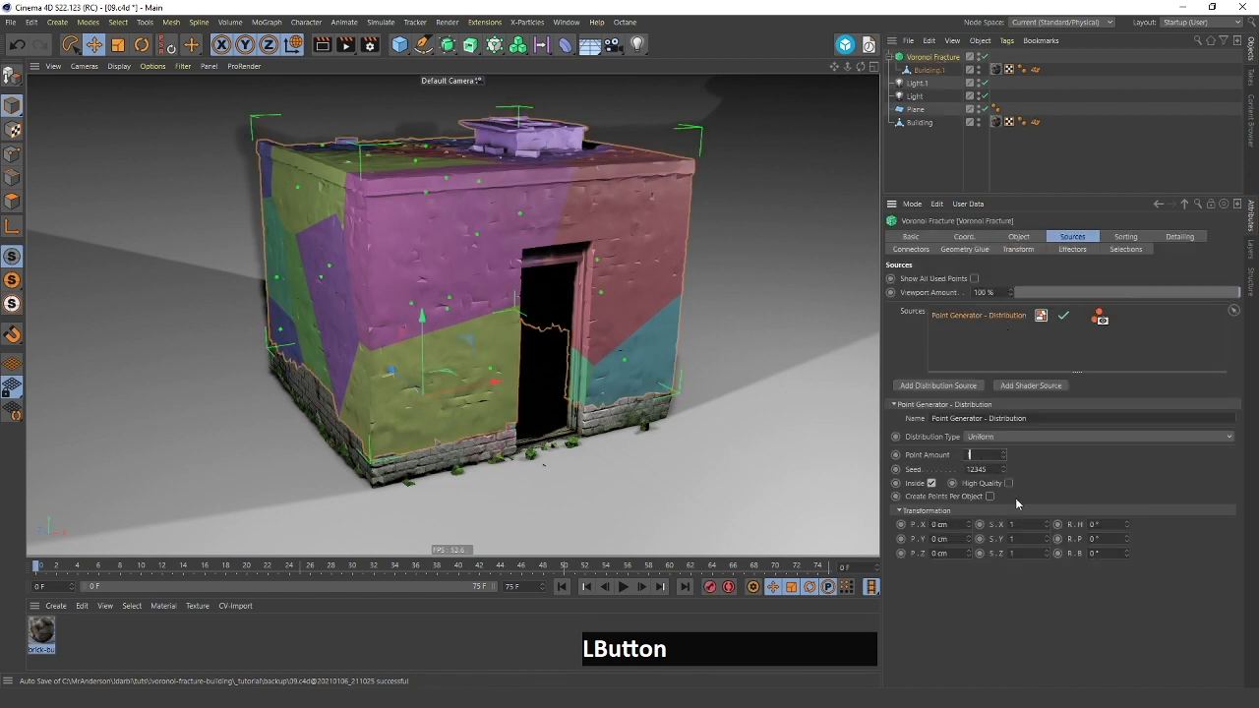
pyautogui.write('120')
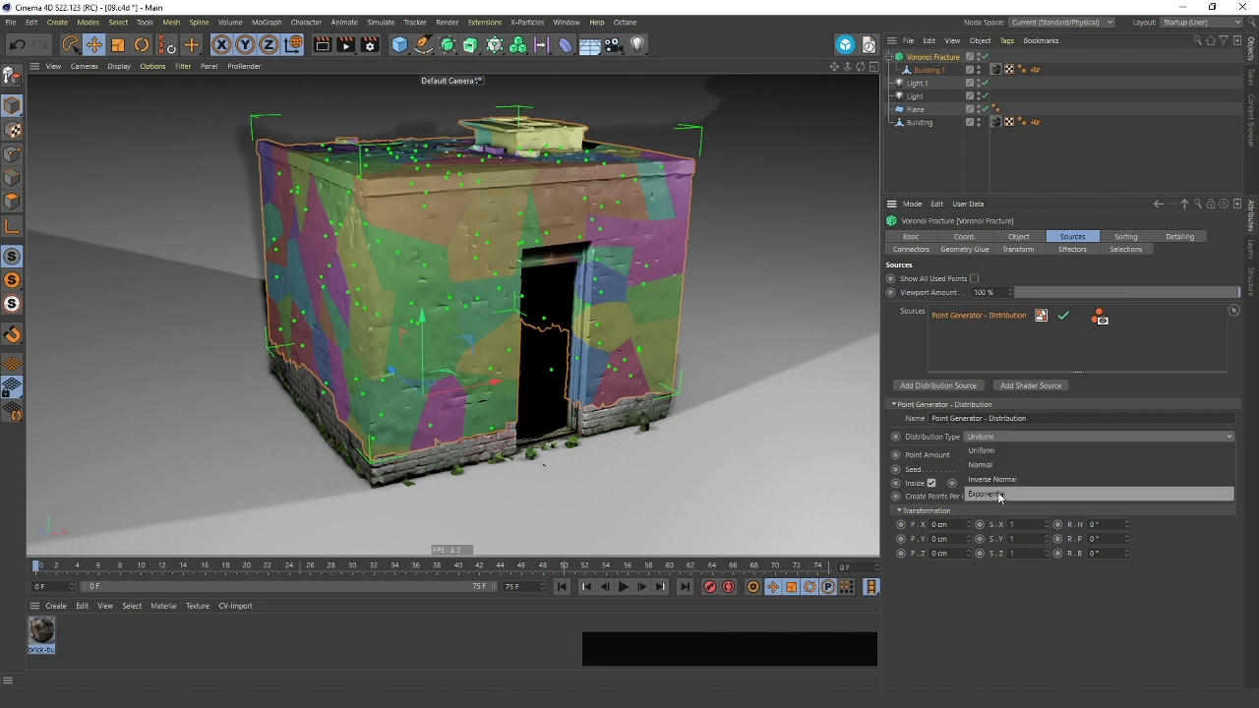
pyautogui.click(987, 494)
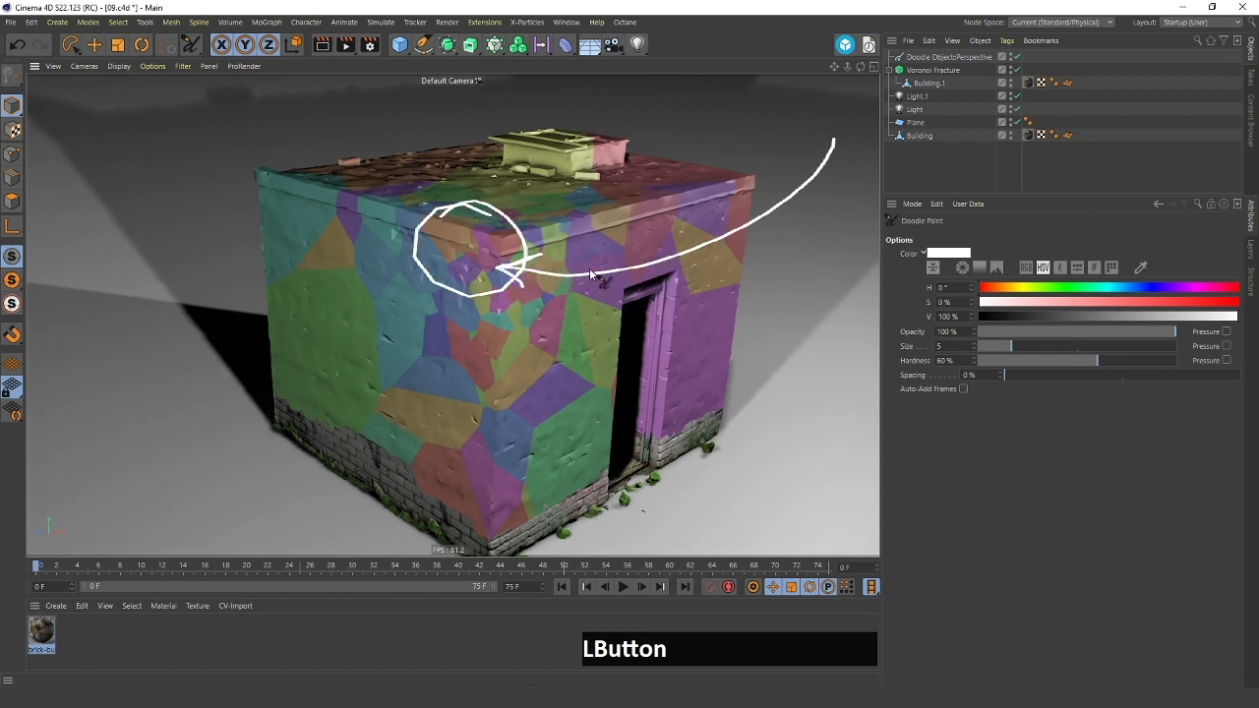
pyautogui.press('Delete')
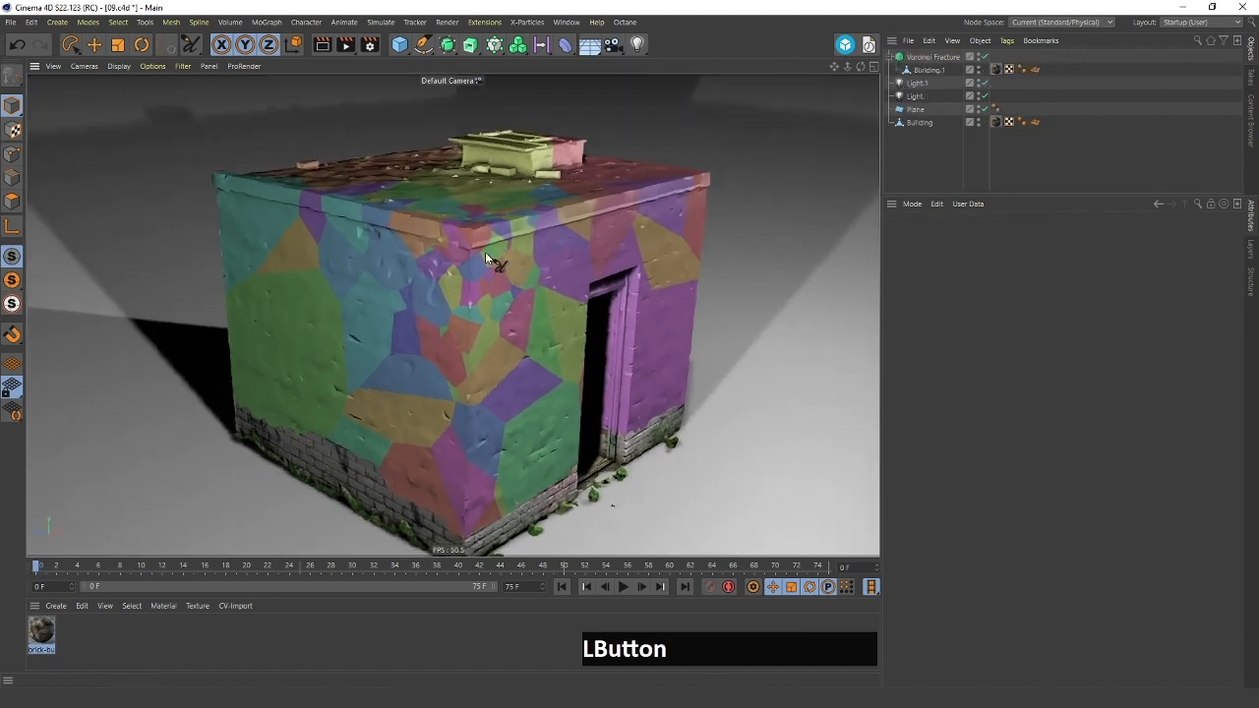
pyautogui.moveTo(492, 255); pyautogui.dragTo(594, 319)
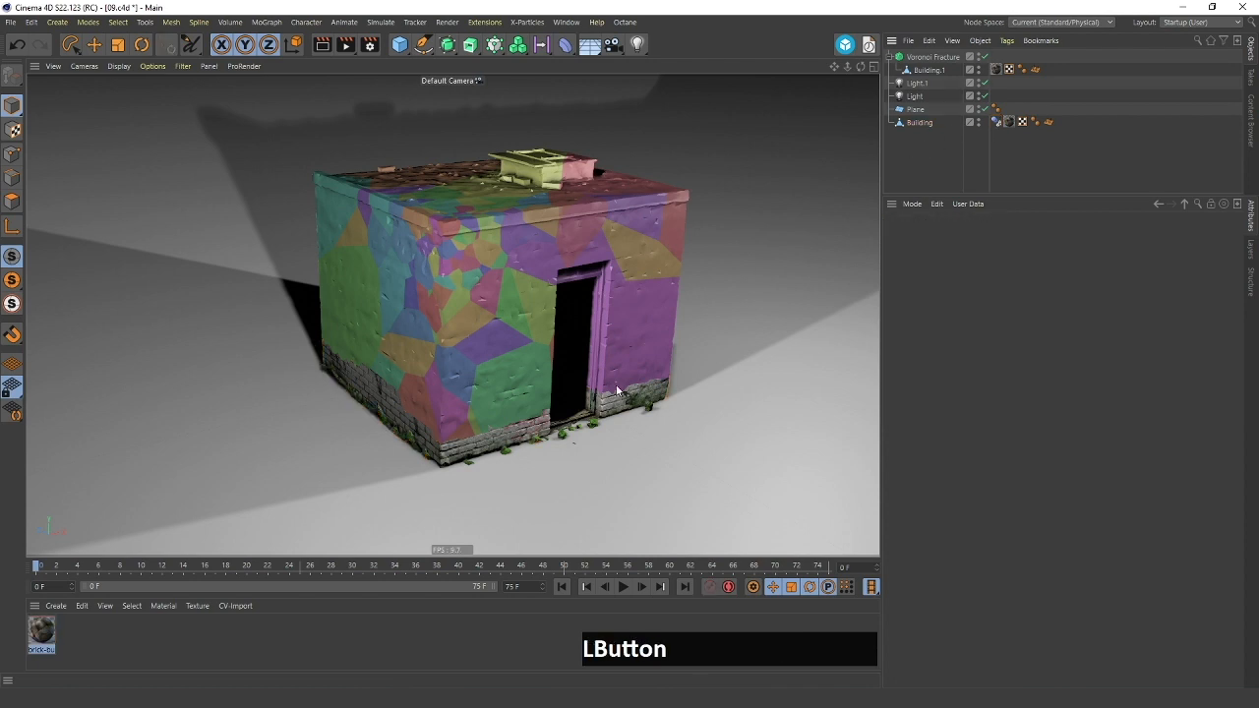
# Select the Voronoi Fracture and the Plane to receive Rigid Body and Collider Body tags.
pyautogui.click(995, 122)
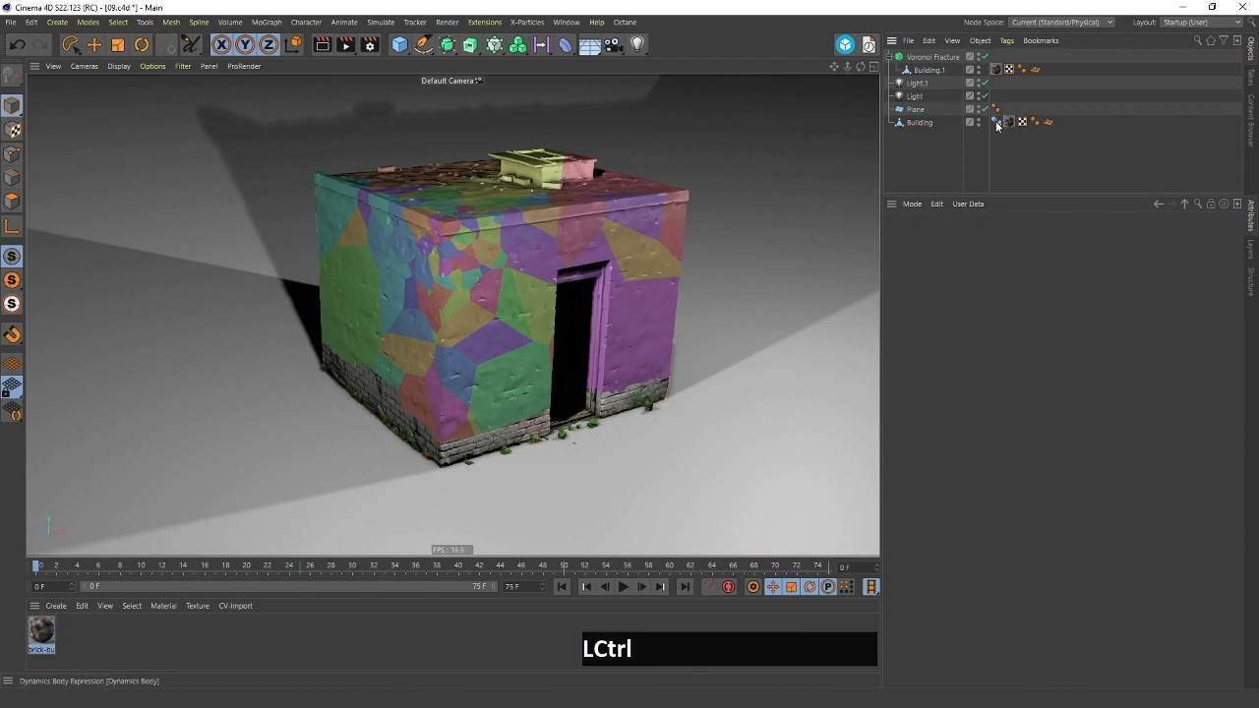
pyautogui.click(995, 122)
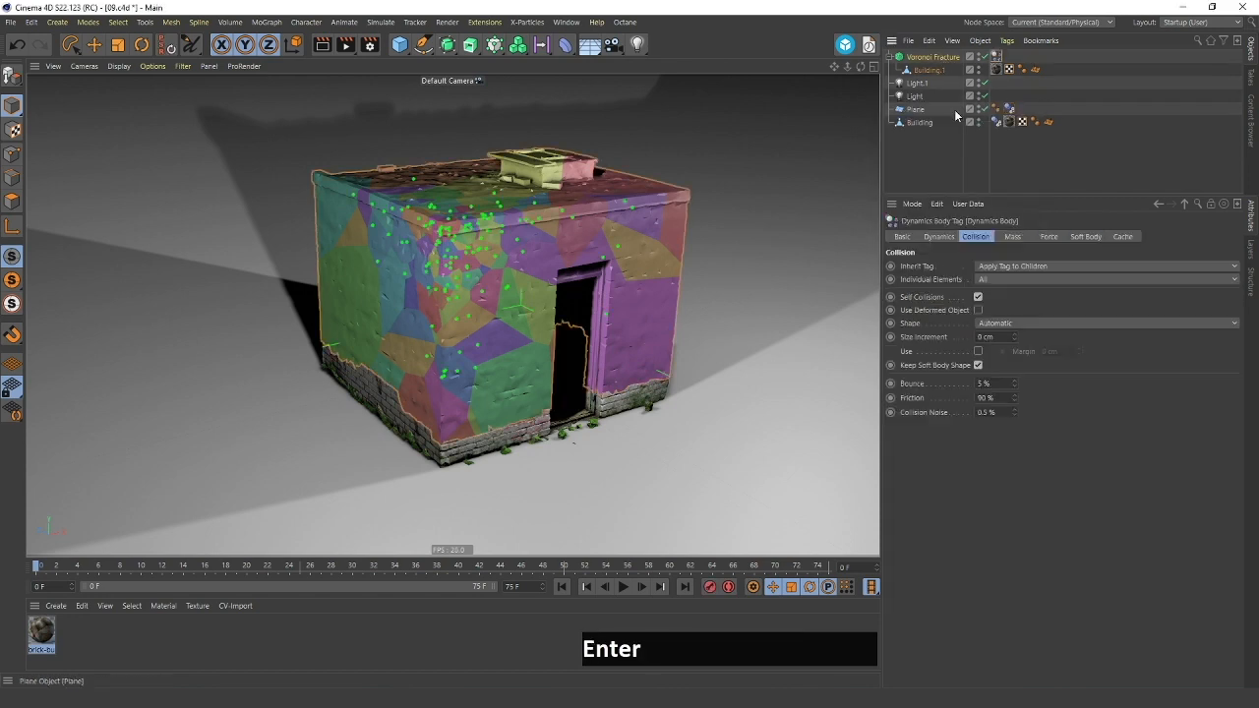
pyautogui.press('shift+a')
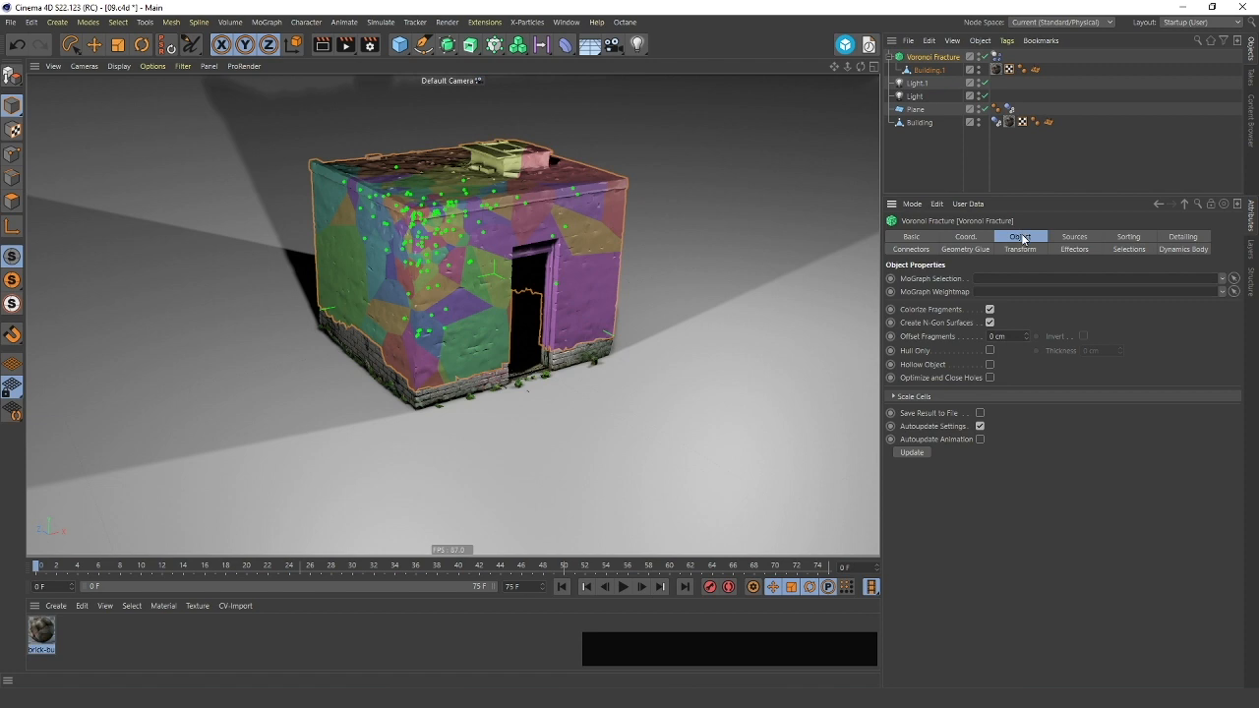
# Enable Optimize and Close Holes in the Voronoi Fracture's Object settings.
pyautogui.click(989, 377)
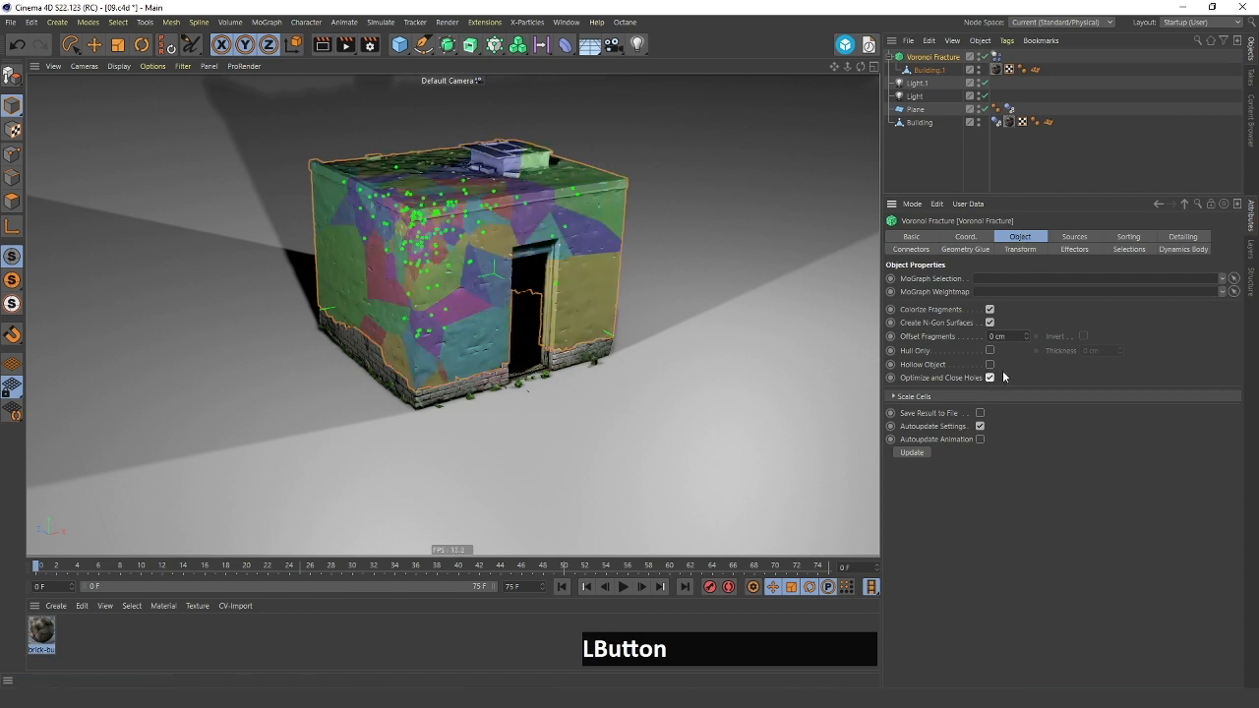
pyautogui.click(621, 586)
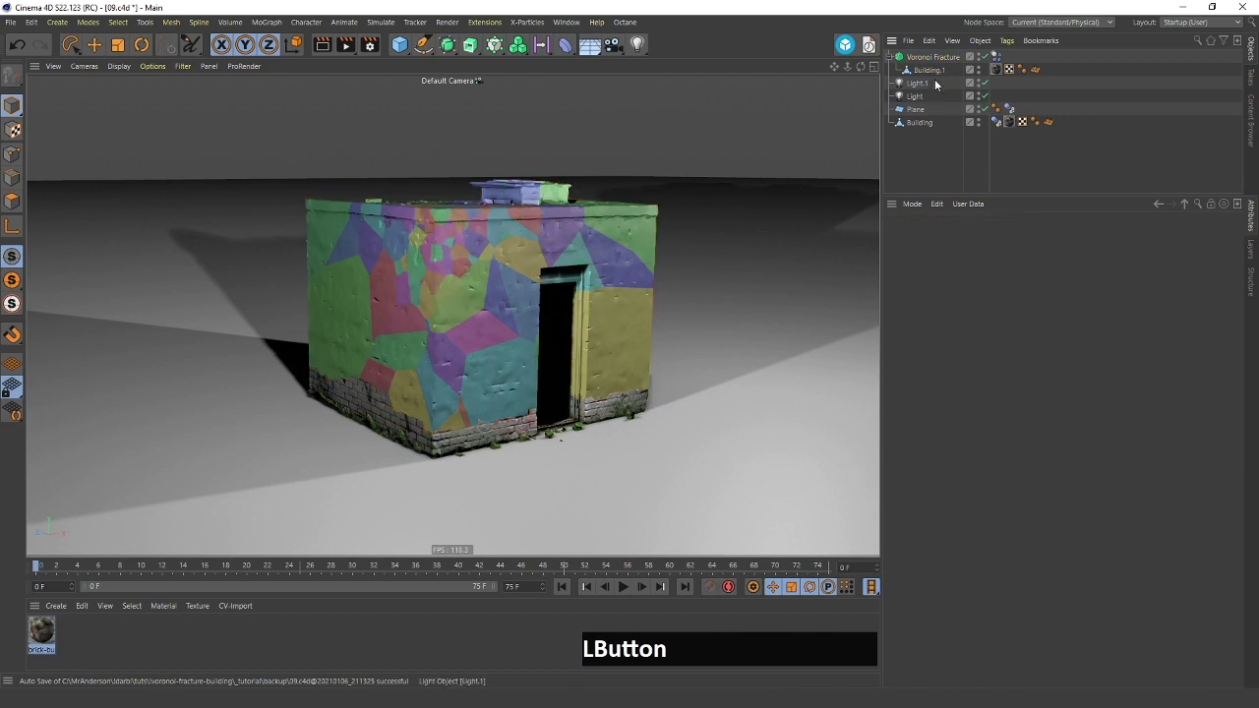
pyautogui.click(932, 55)
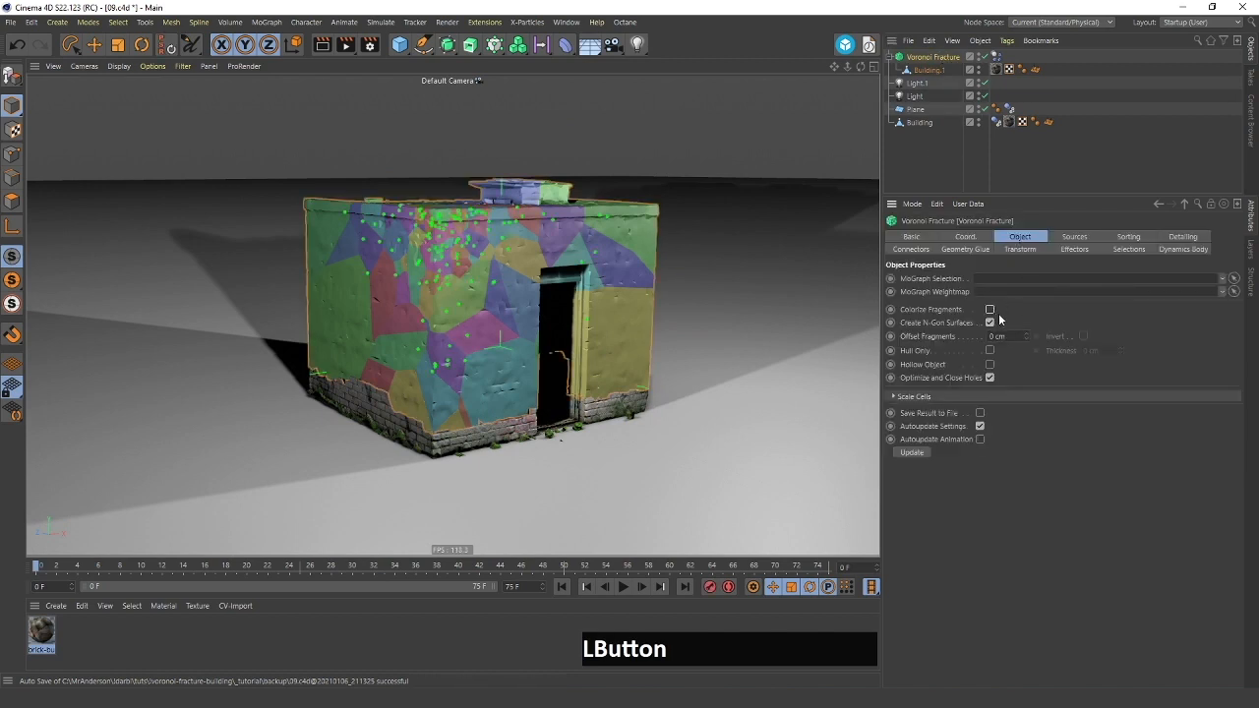
pyautogui.click(989, 309)
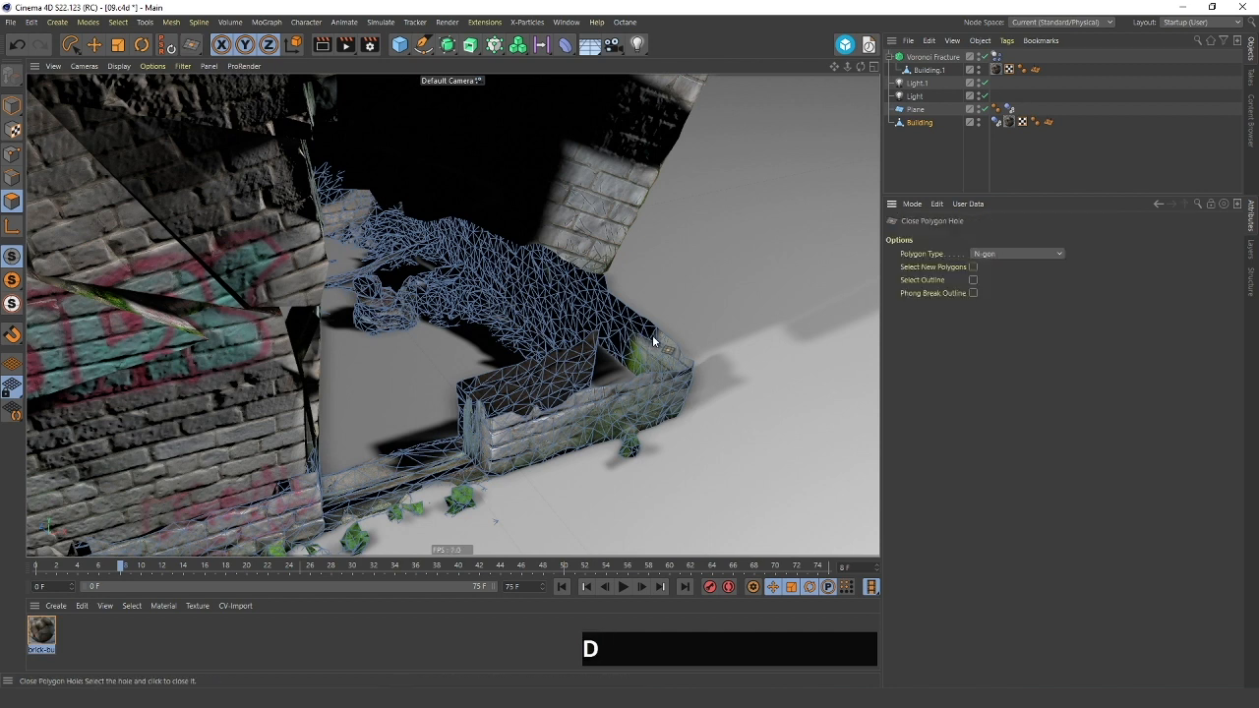
# Cap the two open holes along the broken wall edge with Close Polygon Hole.
pyautogui.click(653, 339)
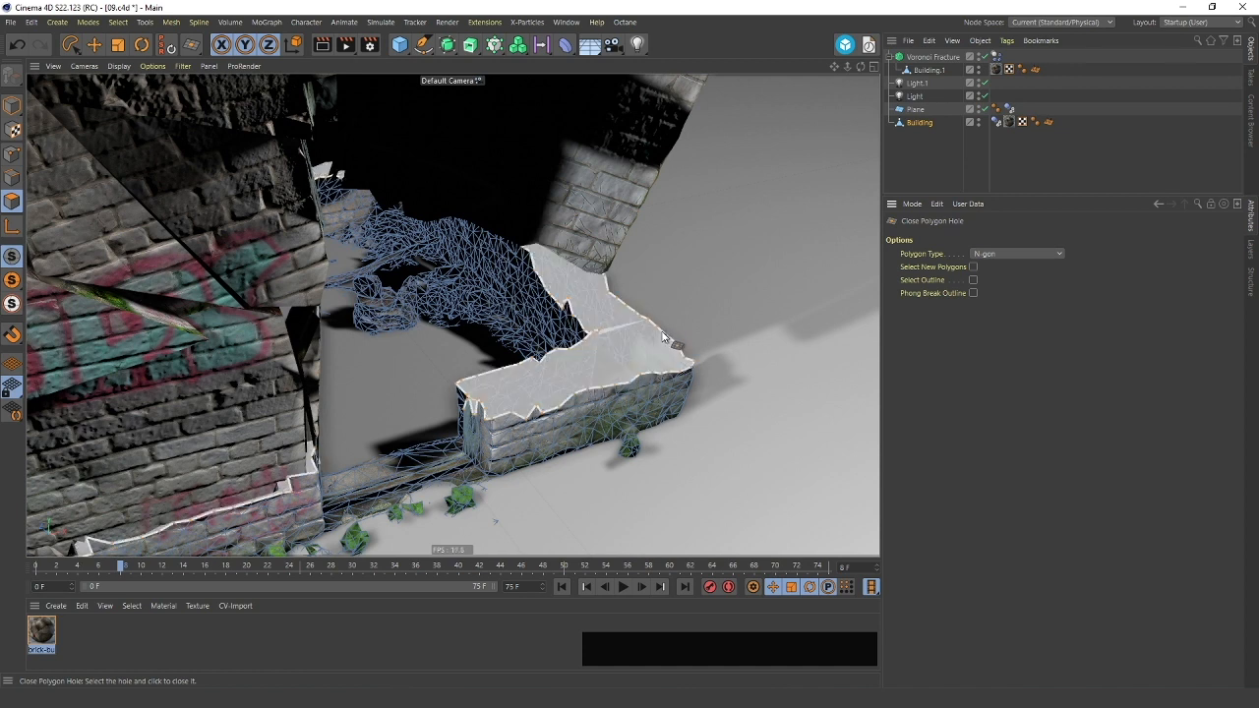
pyautogui.click(665, 338)
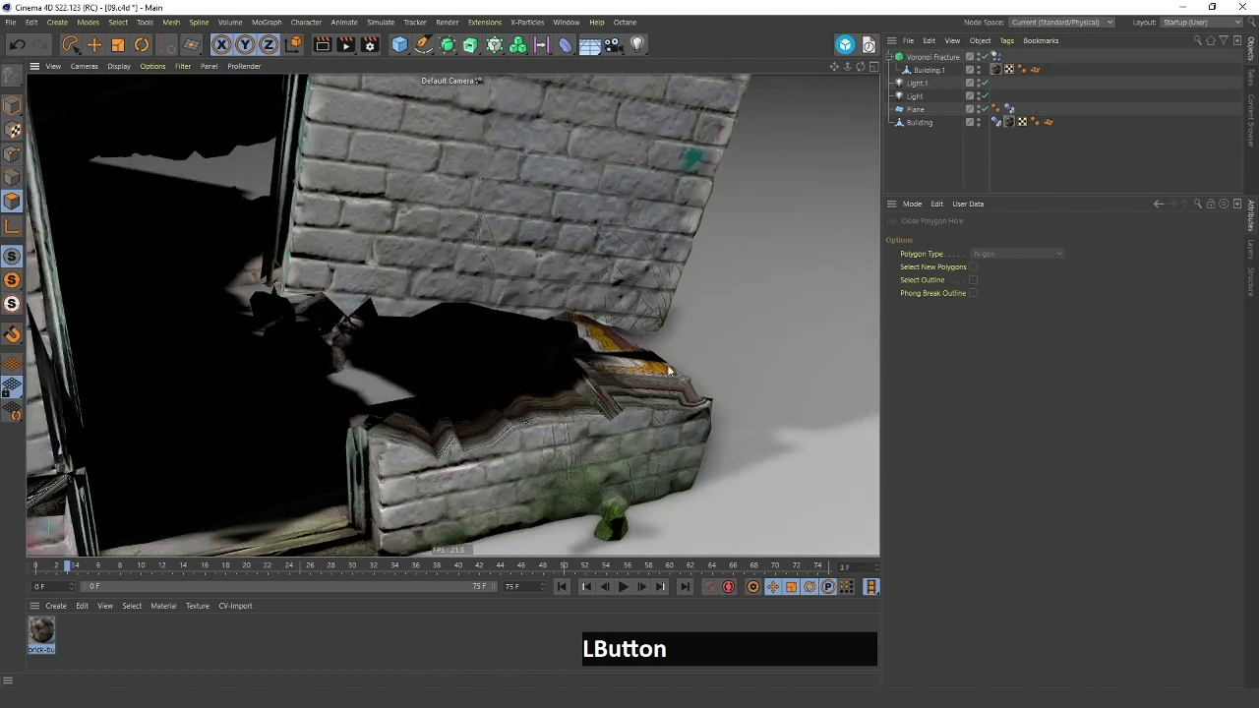
pyautogui.moveTo(669, 371); pyautogui.dragTo(665, 331)
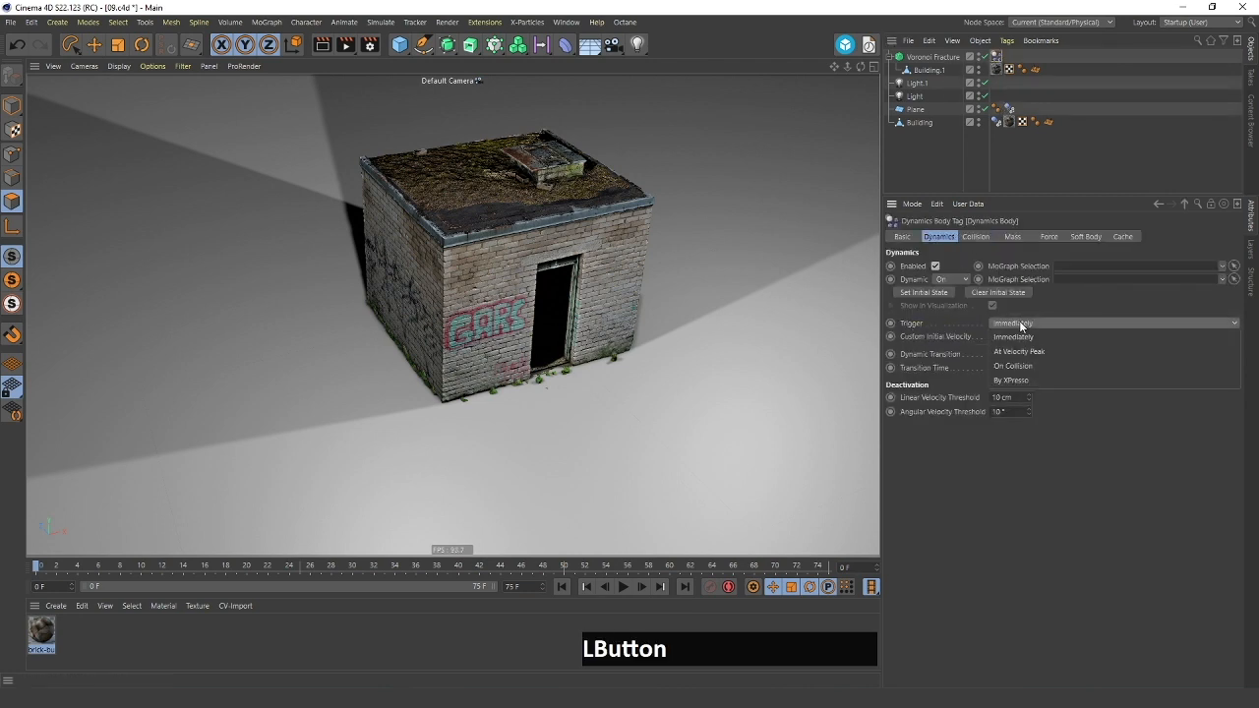
# Set the Dynamics Body tag's Trigger to On Collision.
pyautogui.click(1009, 364)
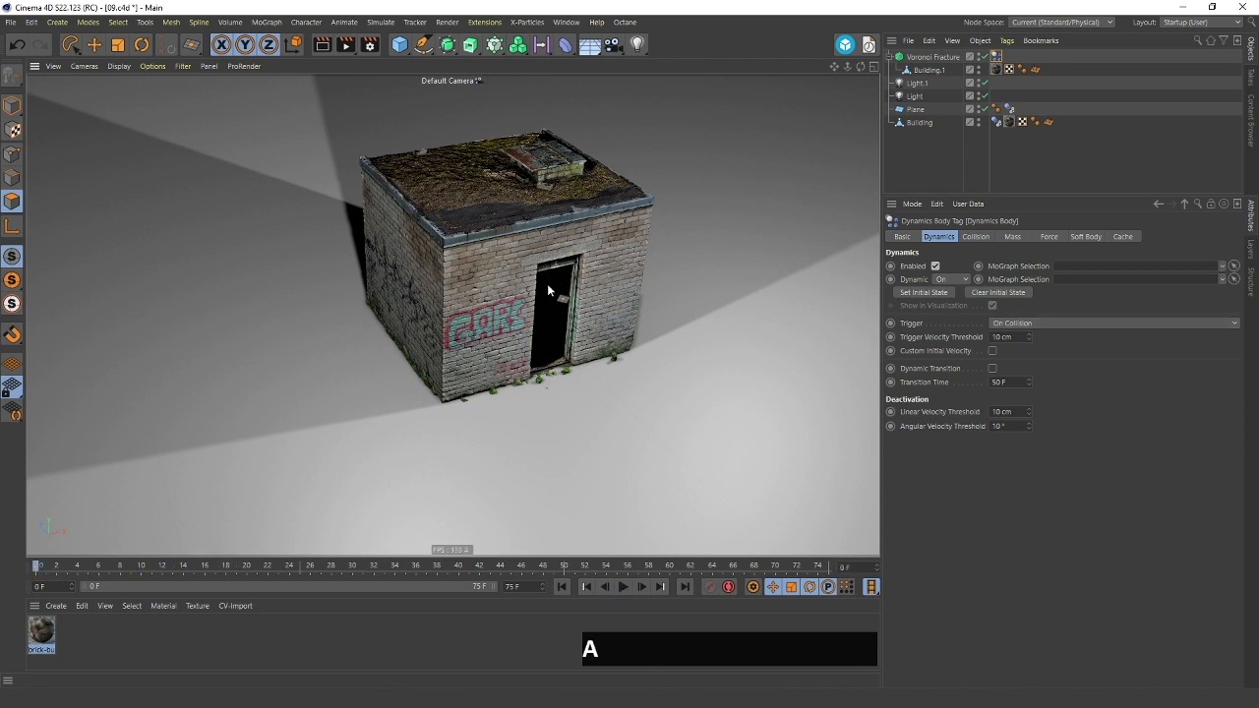
pyautogui.moveTo(586, 255)
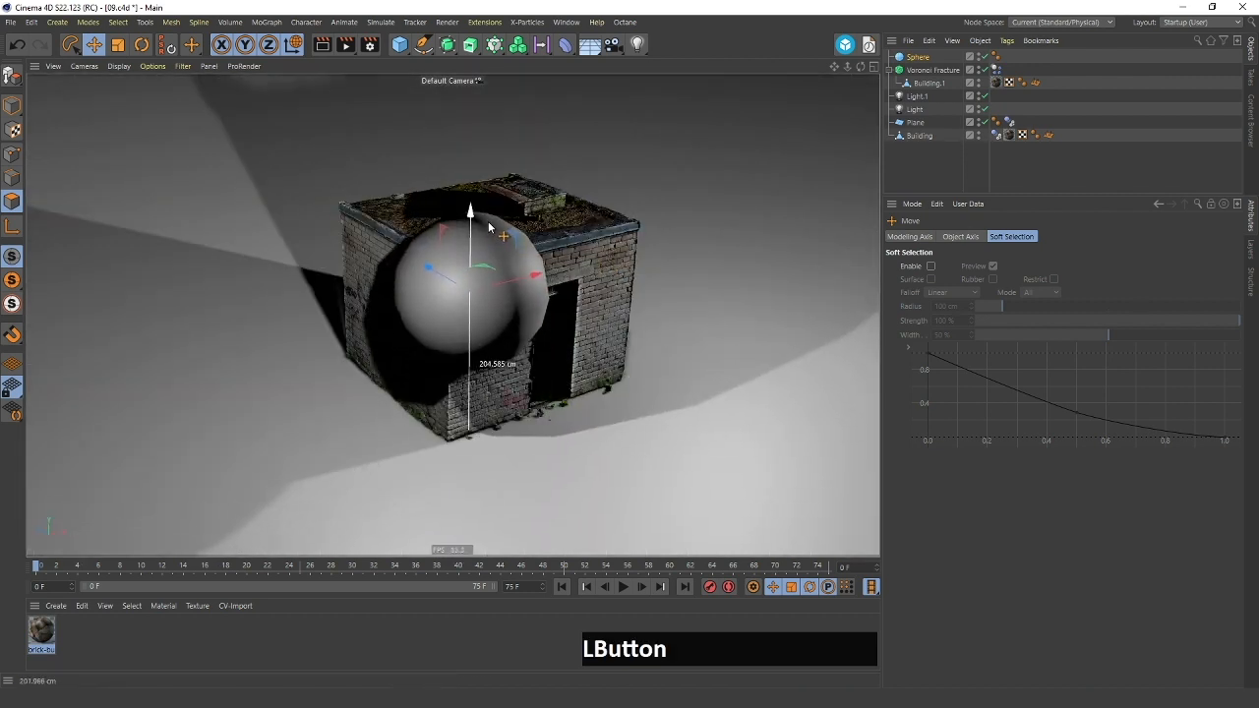
# Place the sphere beside the building and group it under a new Null.
pyautogui.click(118, 45)
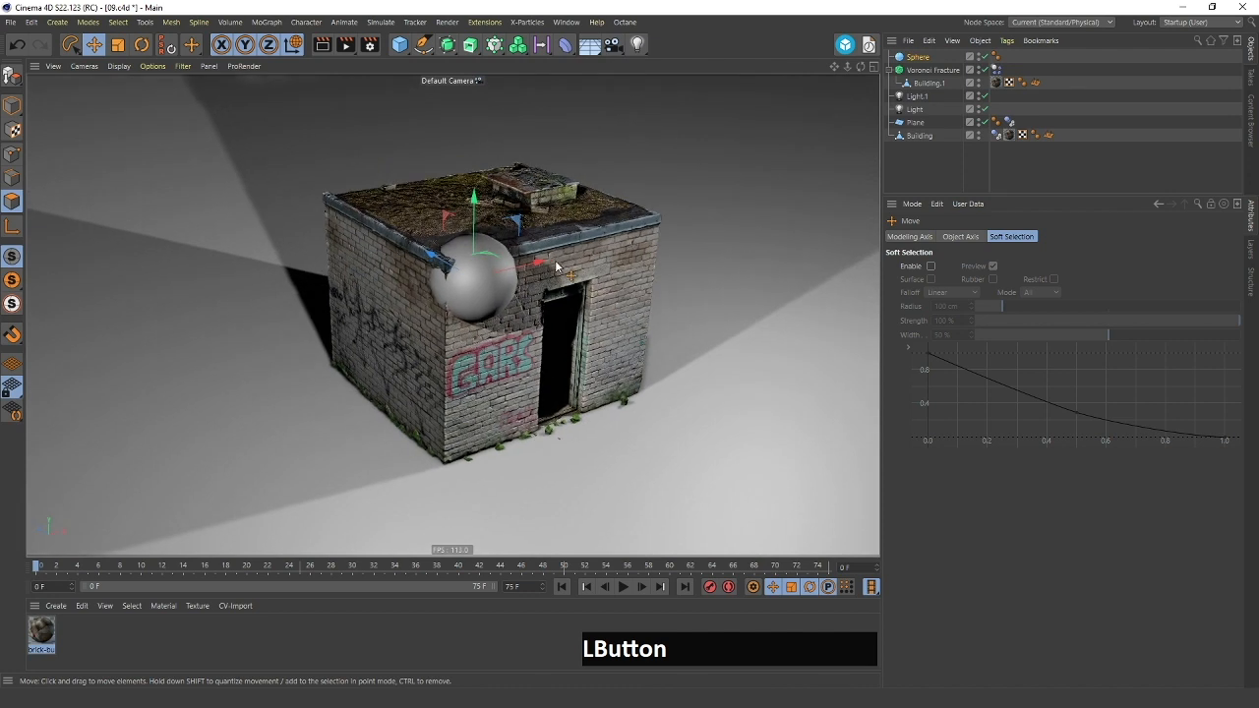
pyautogui.click(400, 47)
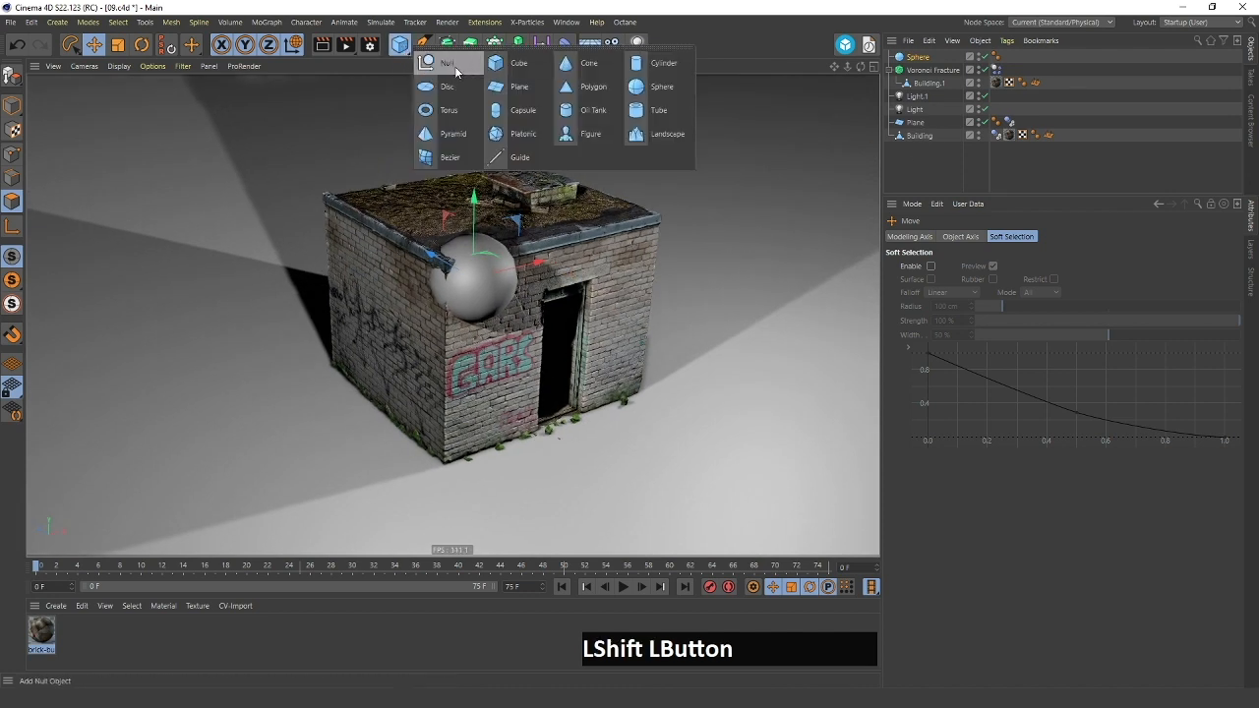
pyautogui.click(445, 63)
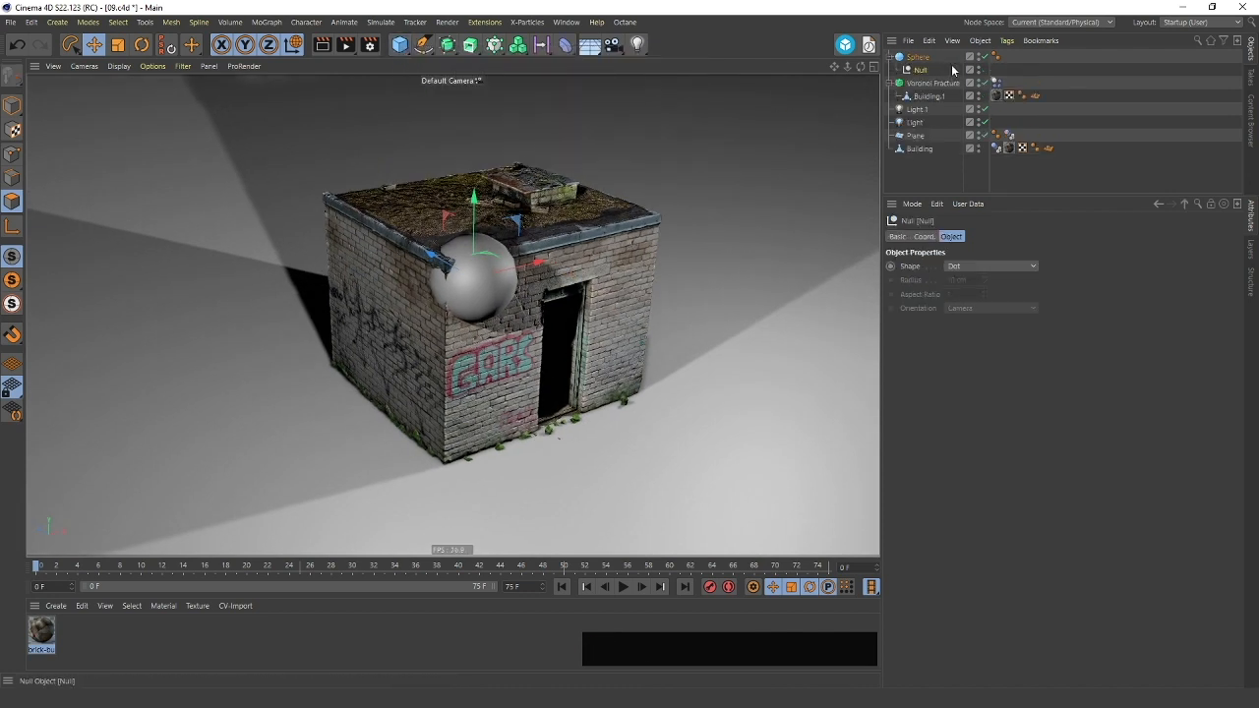
pyautogui.click(925, 83)
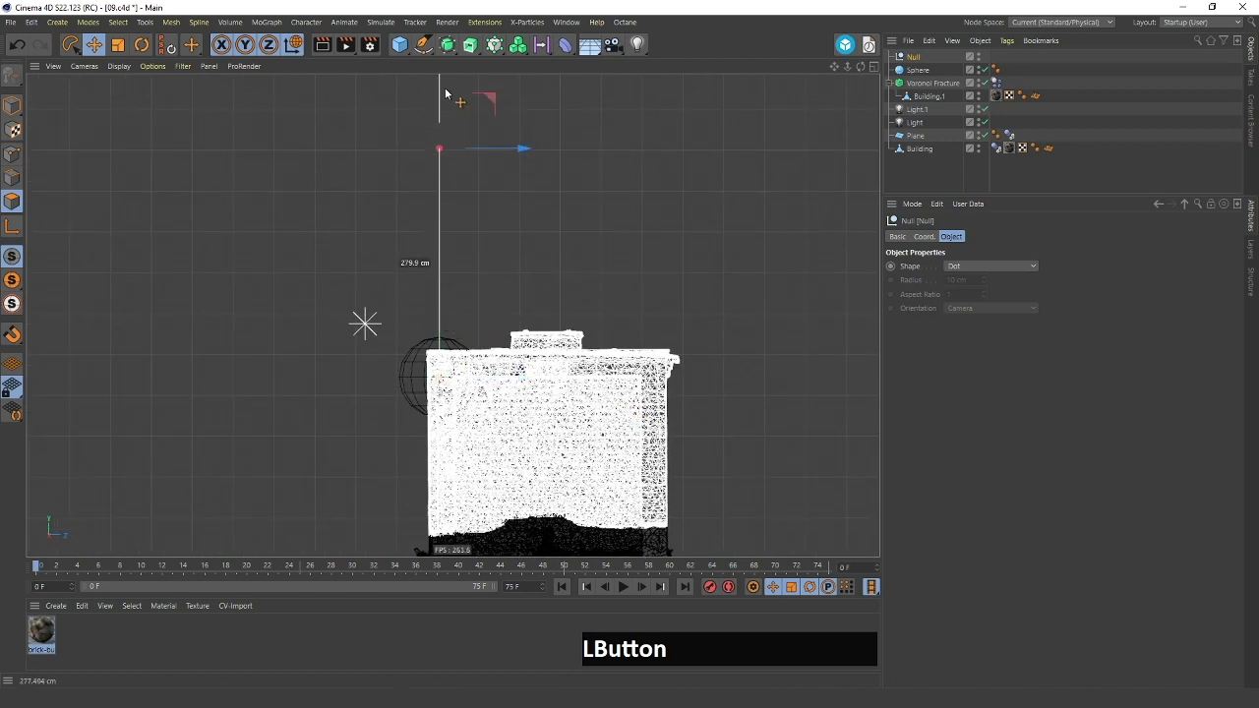
# Add a Spring object and move it into the Null alongside the Sphere.
pyautogui.click(917, 71)
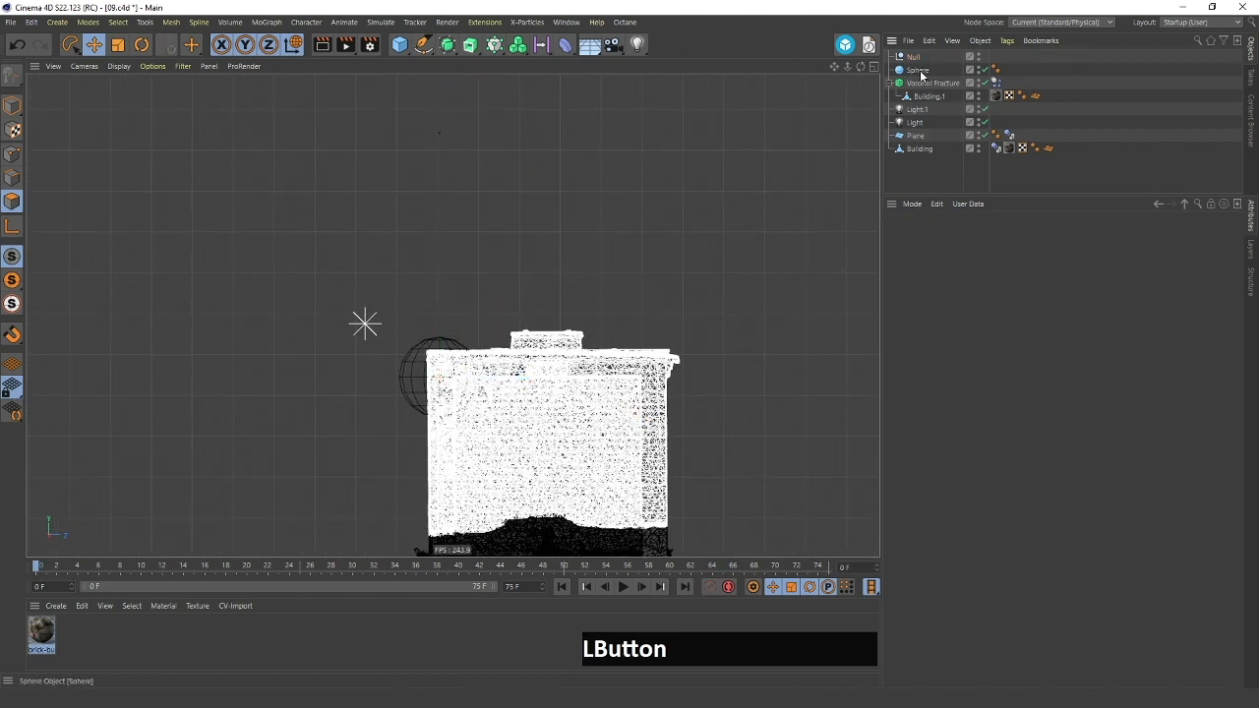
pyautogui.click(916, 69)
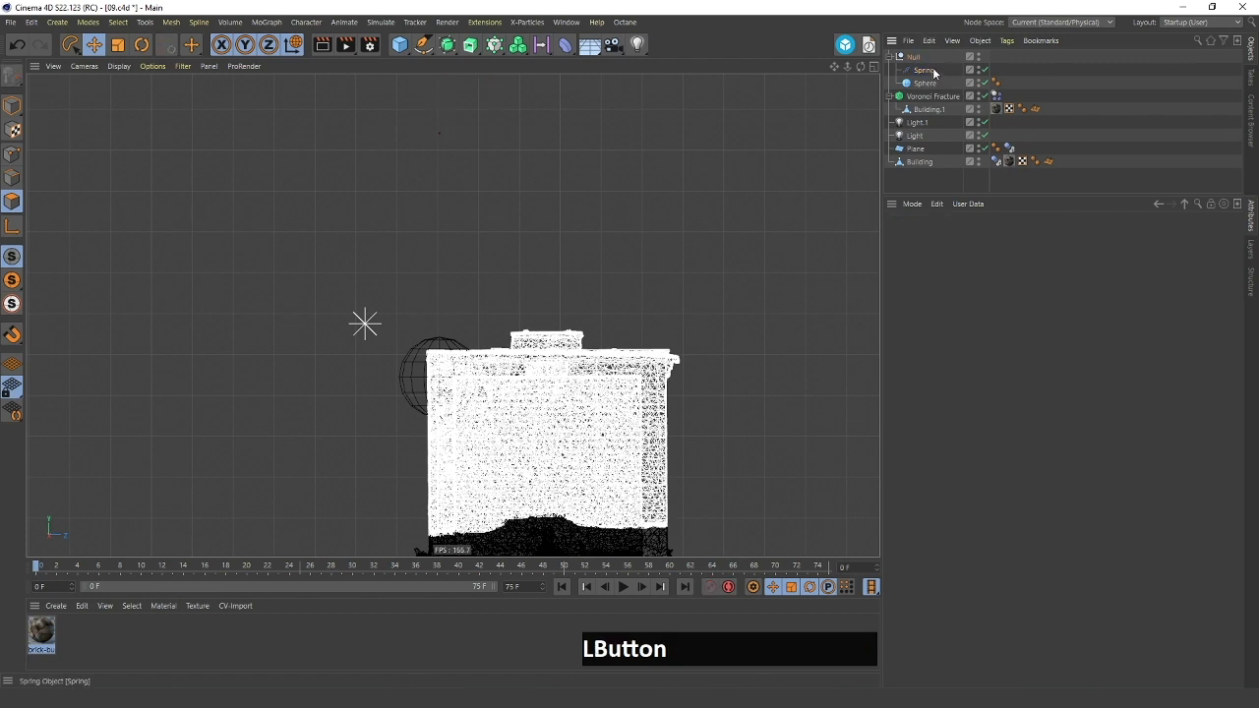
pyautogui.click(917, 68)
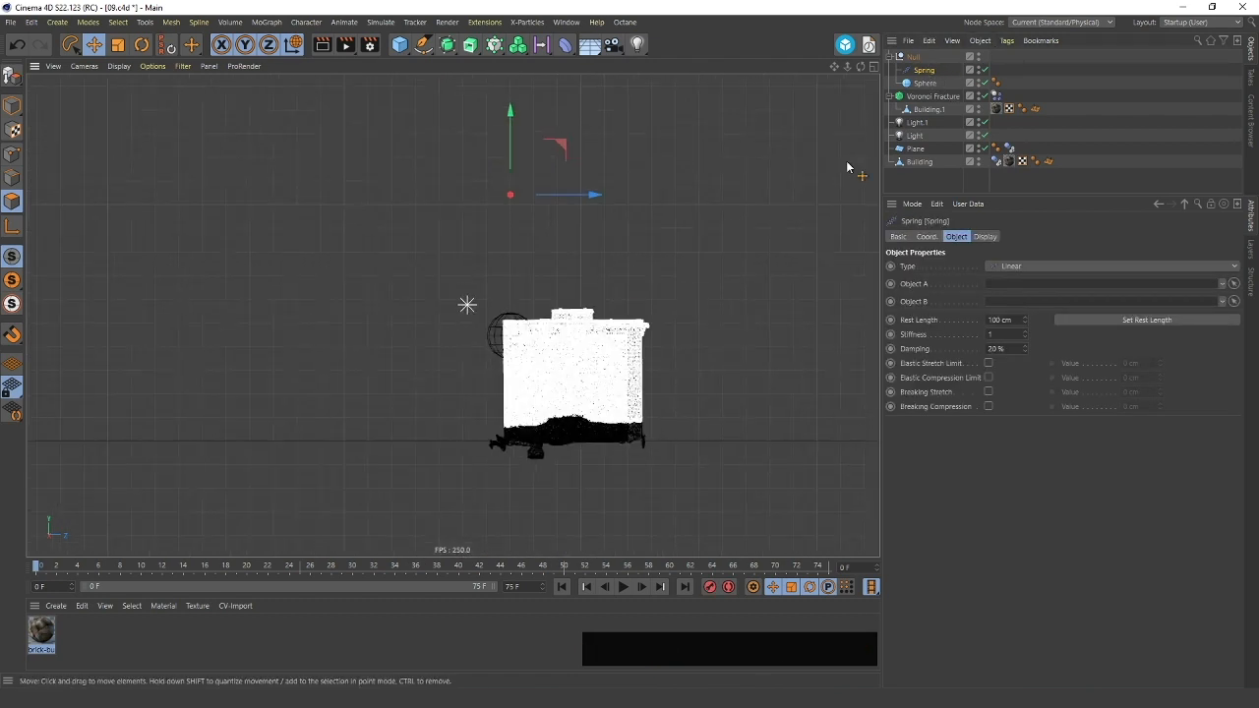
pyautogui.click(917, 83)
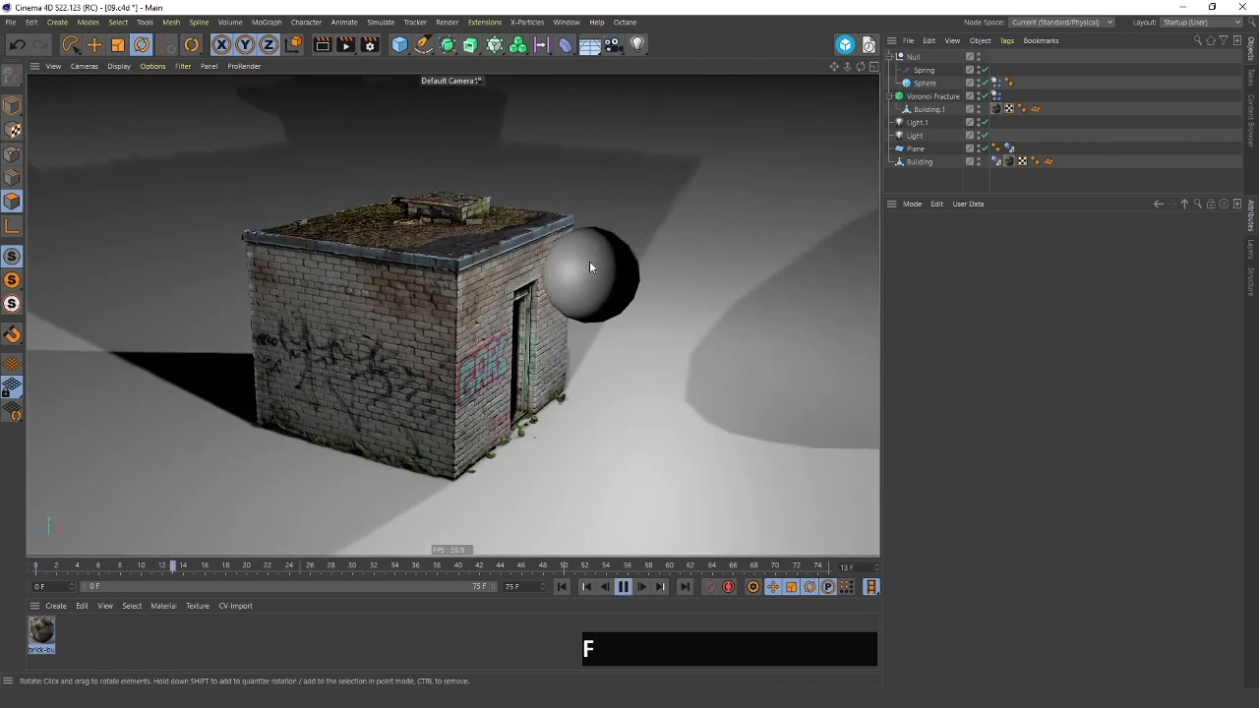
pyautogui.click(621, 586)
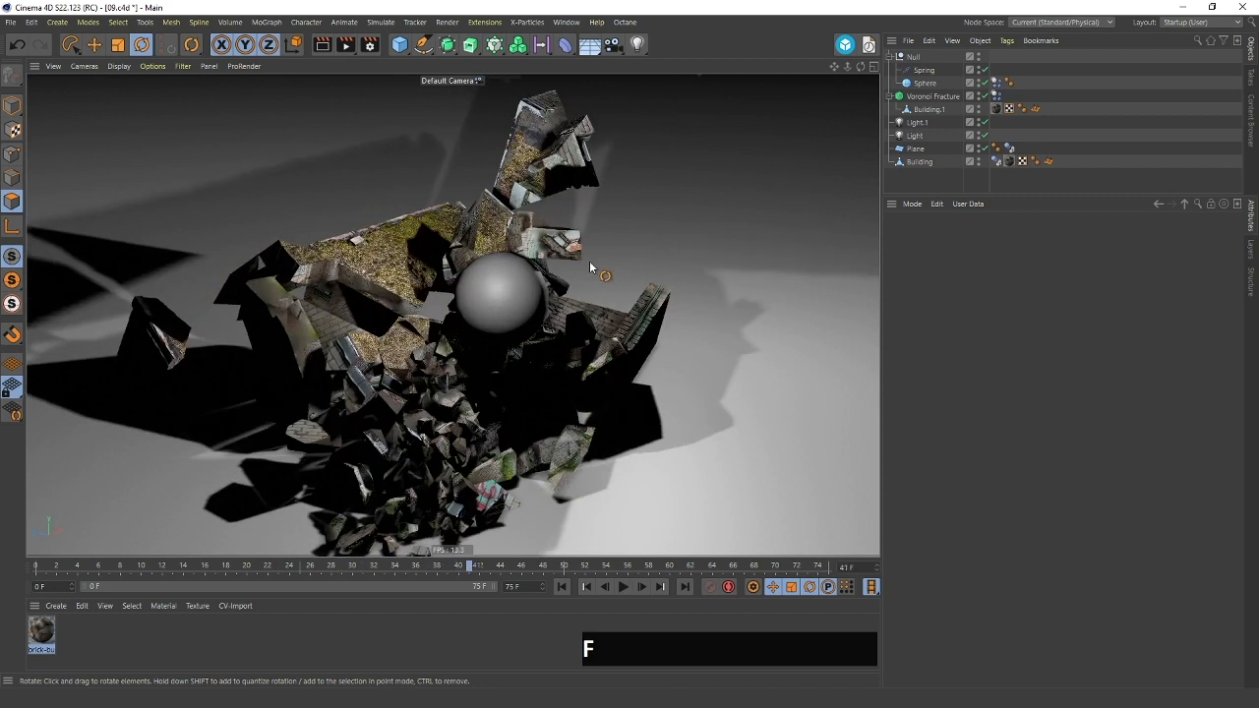
pyautogui.moveTo(476, 567); pyautogui.dragTo(311, 566)
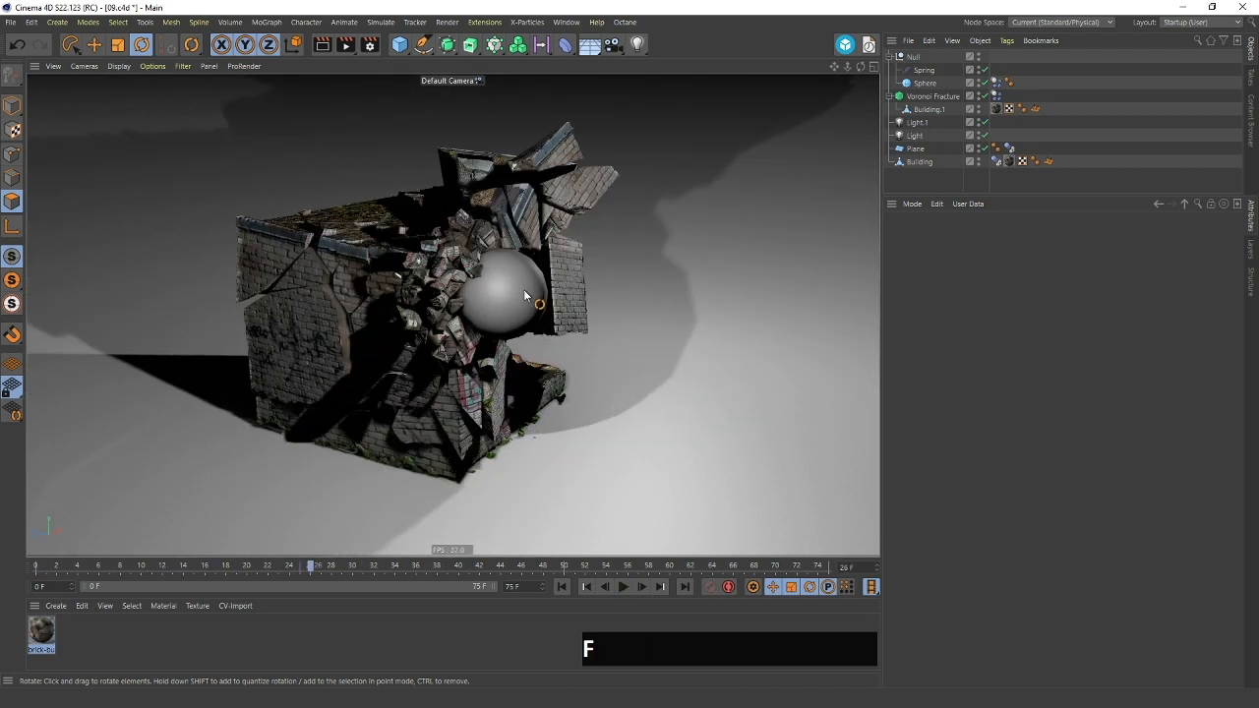
pyautogui.click(622, 587)
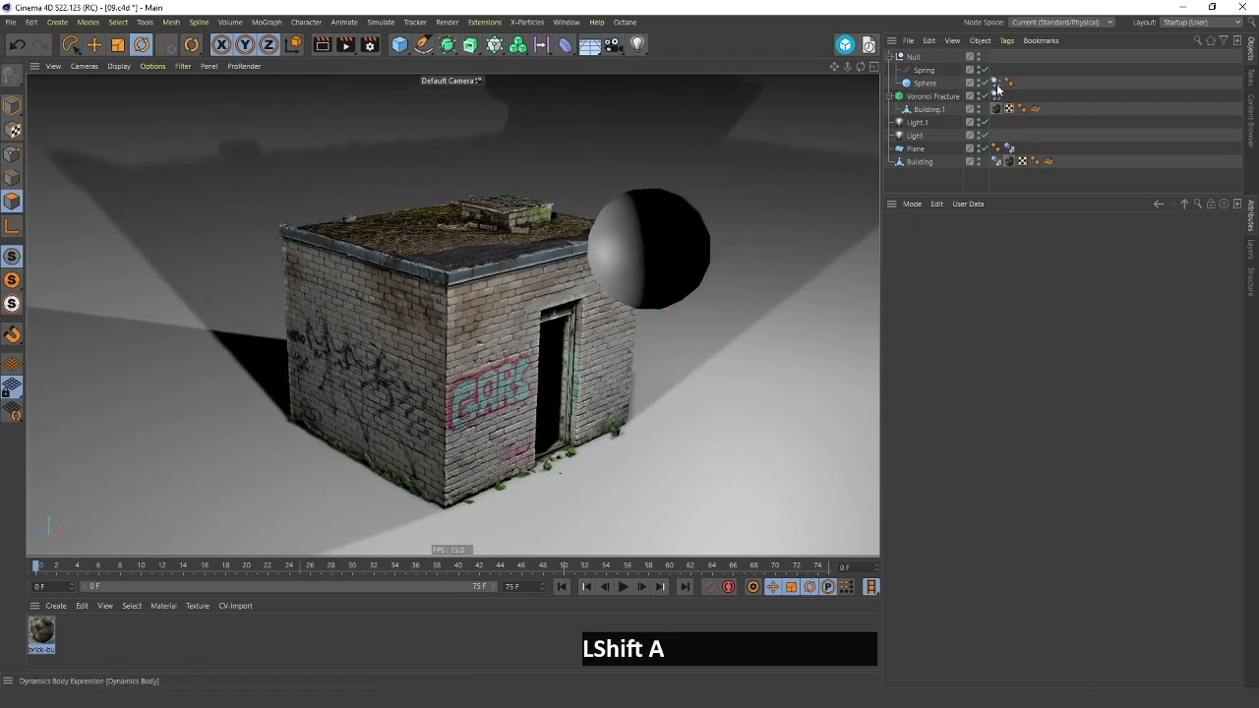
# Review the Collision settings and set Trigger Velocity Threshold to 100 cm.
pyautogui.click(999, 83)
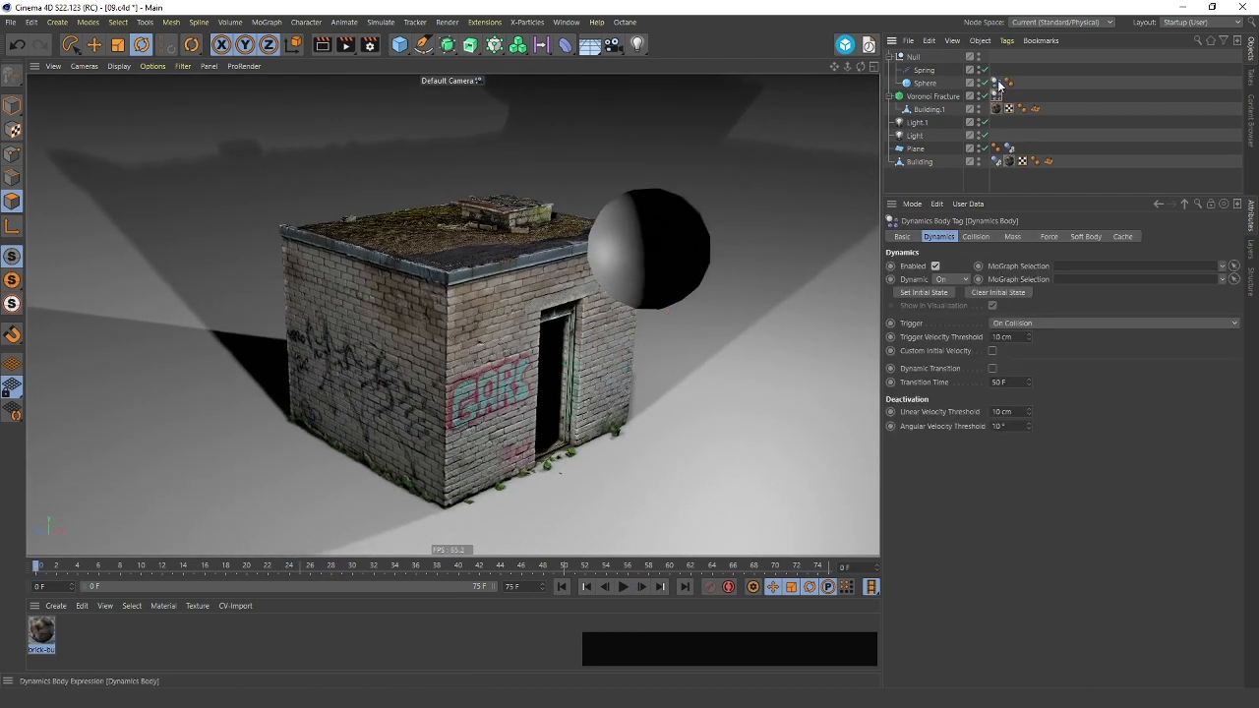
pyautogui.click(976, 236)
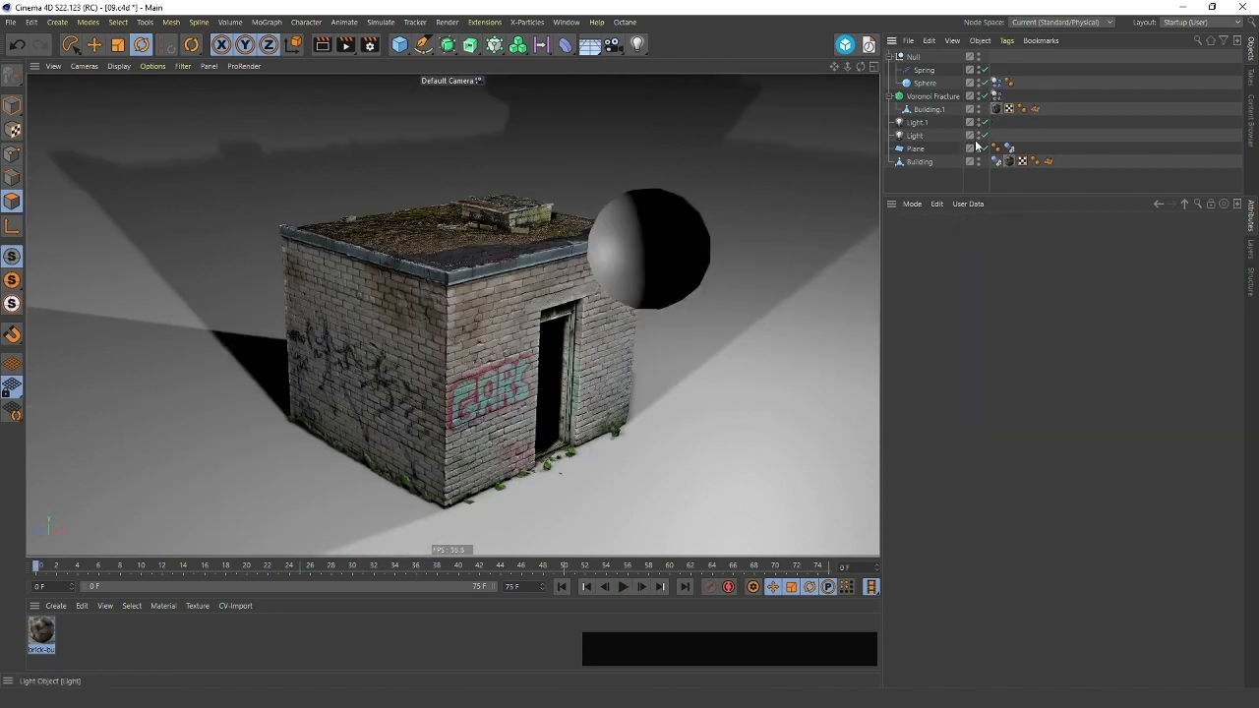
pyautogui.click(995, 108)
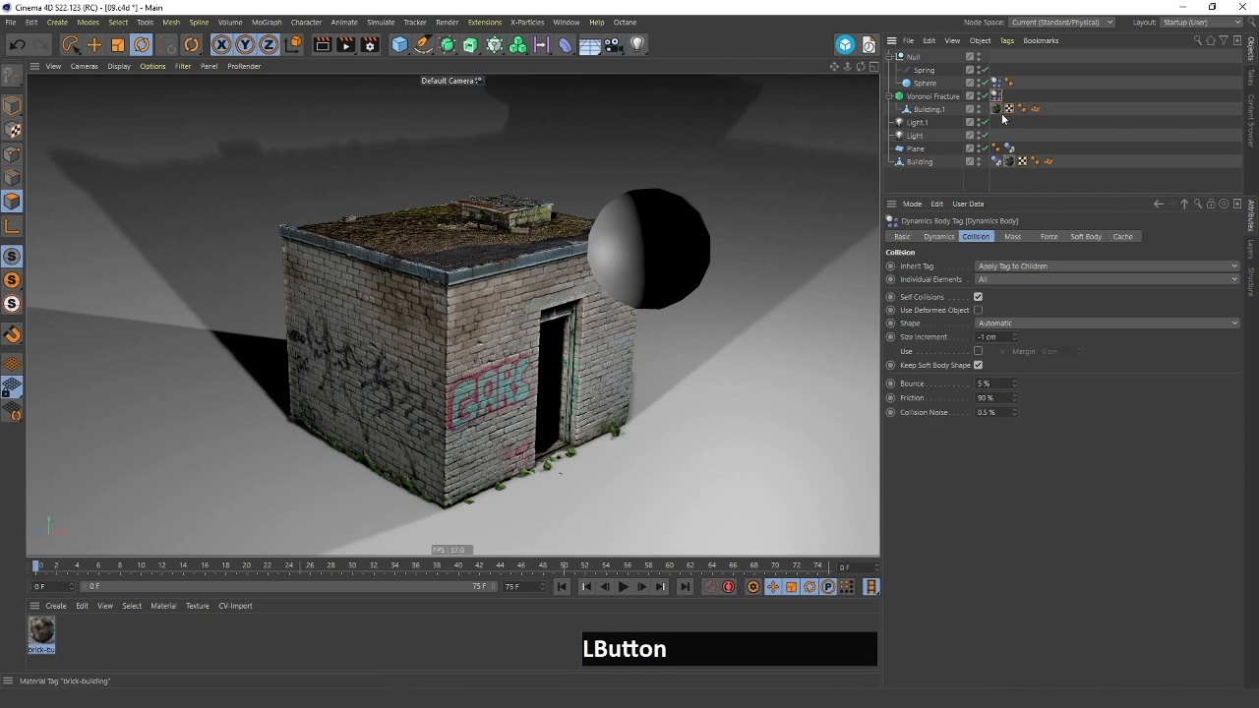
pyautogui.click(978, 311)
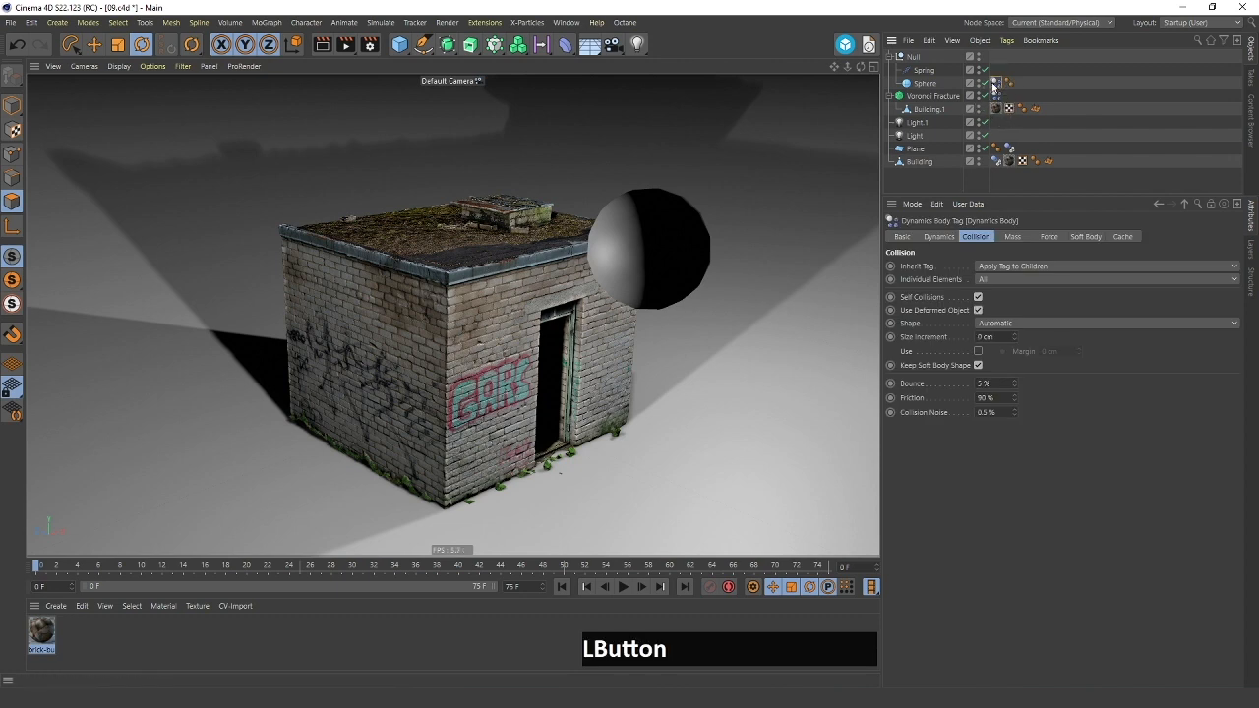
pyautogui.click(938, 236)
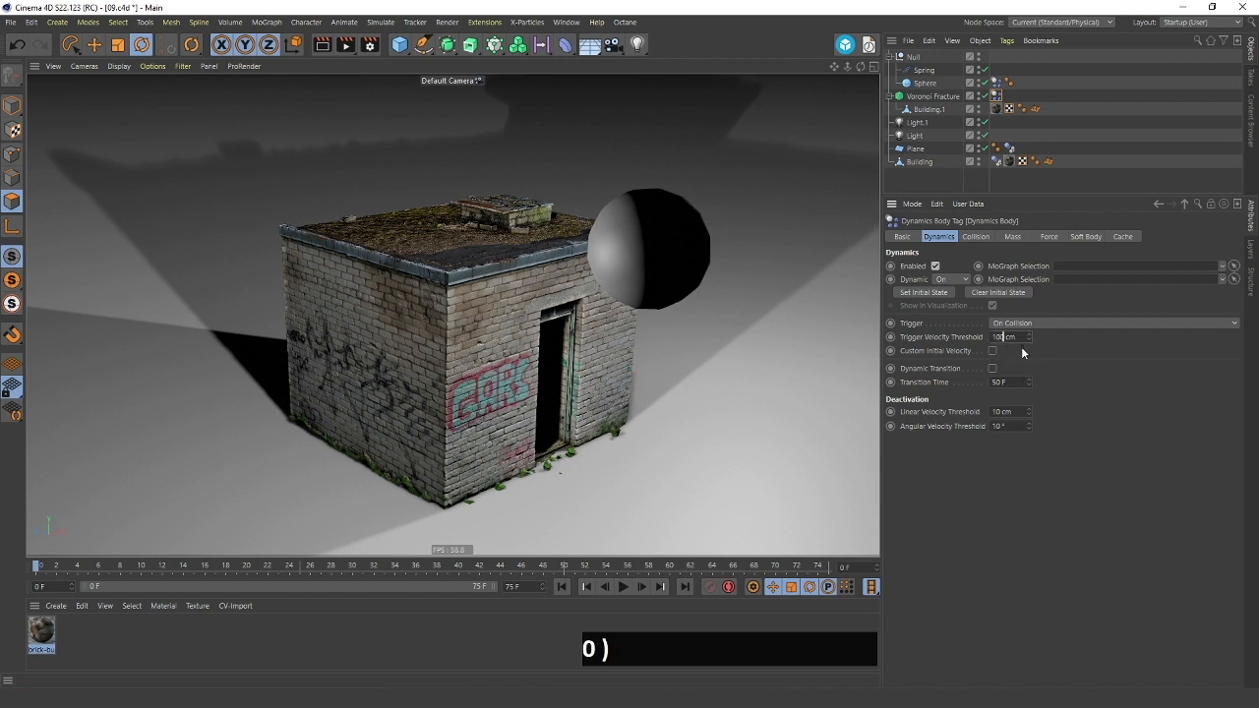
pyautogui.click(618, 586)
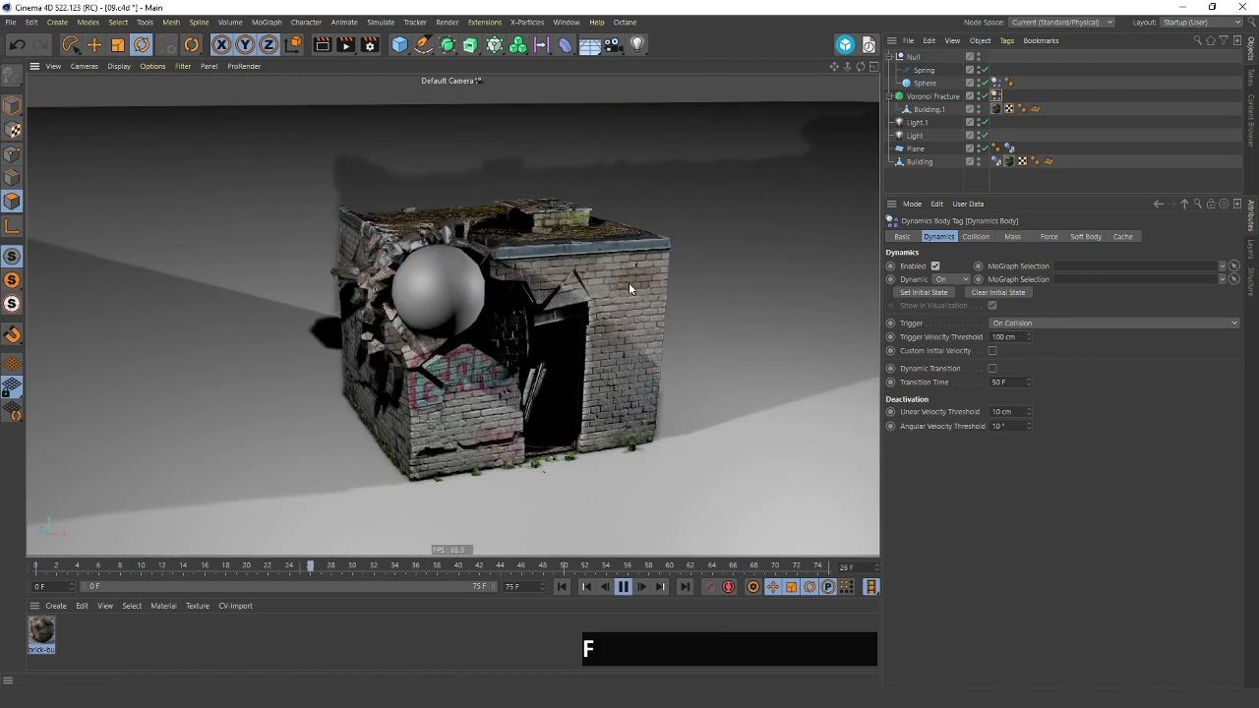
pyautogui.click(622, 586)
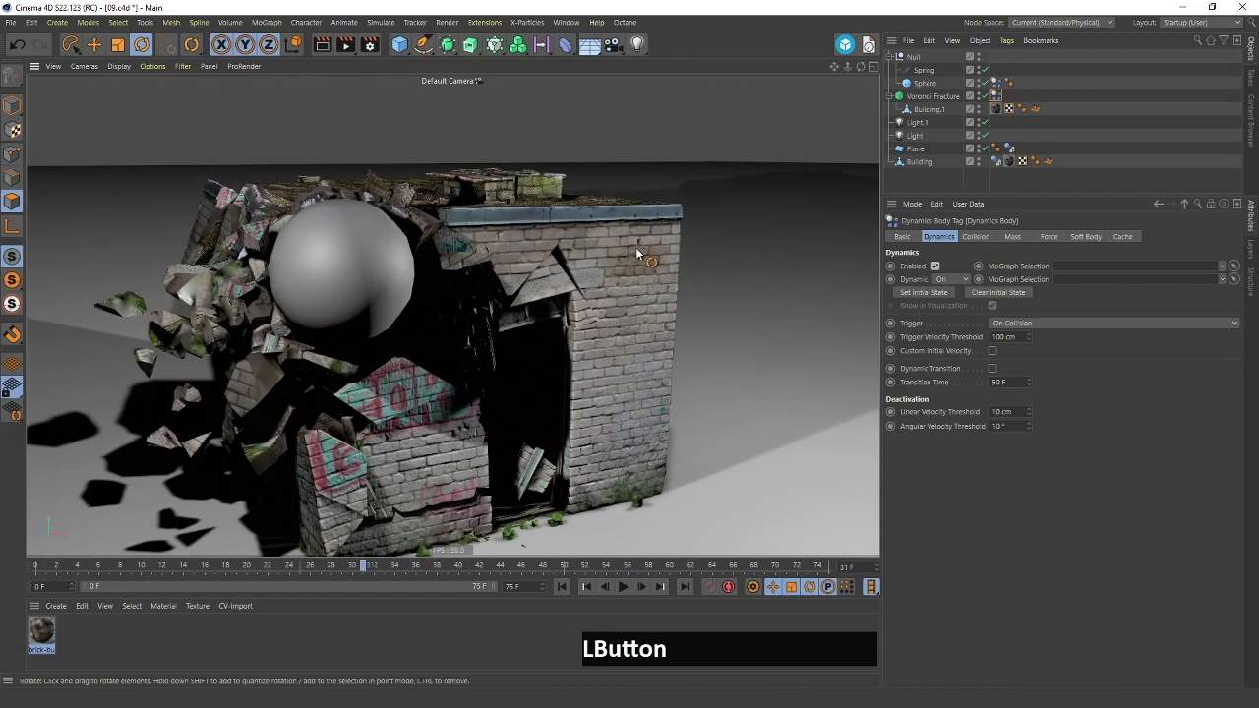
pyautogui.click(622, 586)
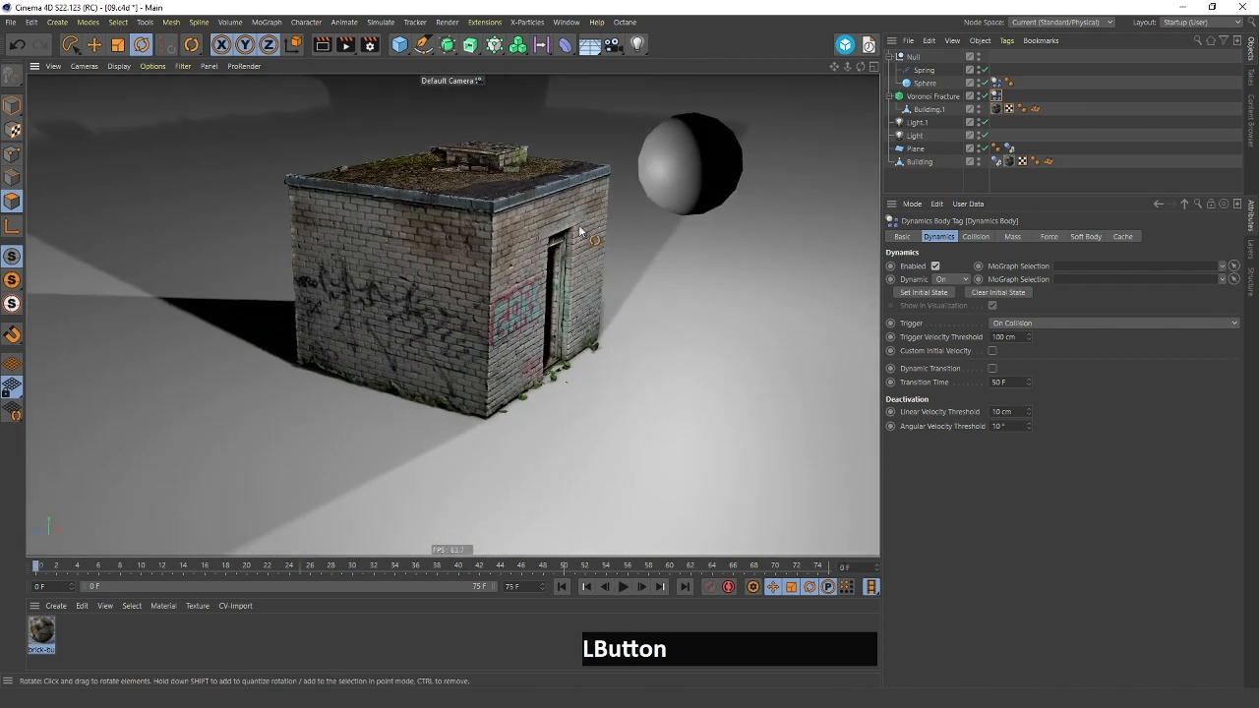
pyautogui.click(621, 586)
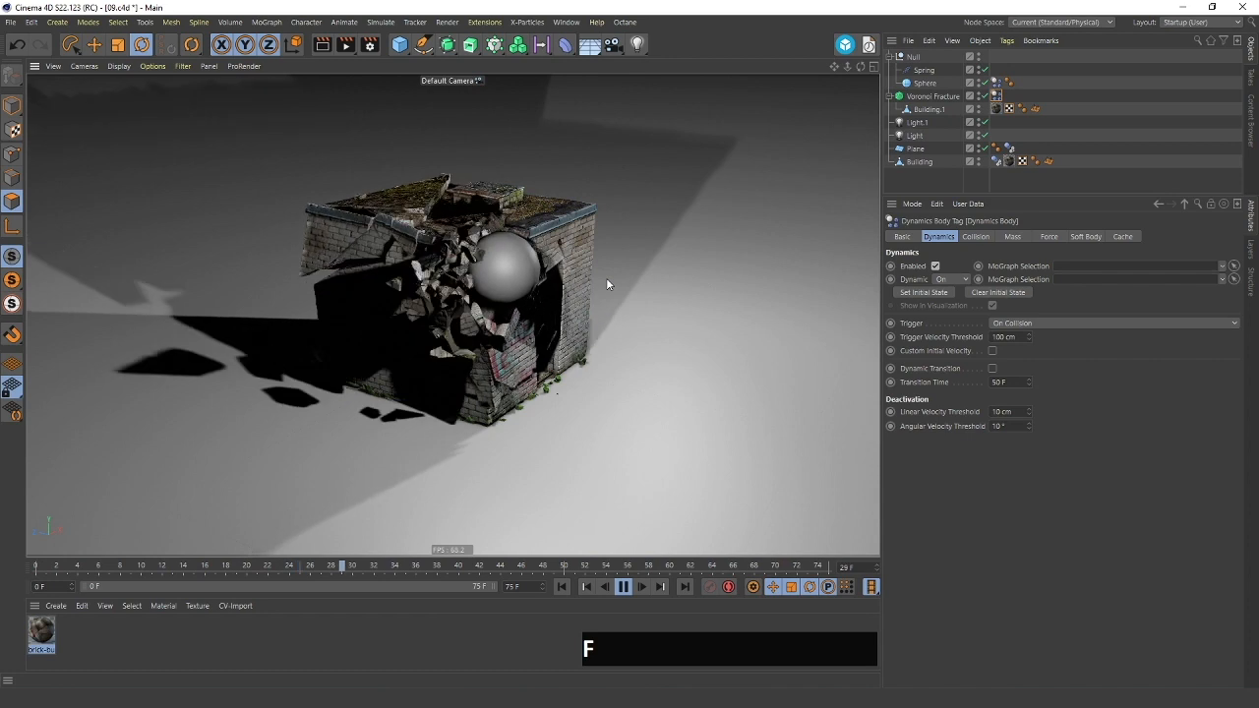
pyautogui.click(618, 586)
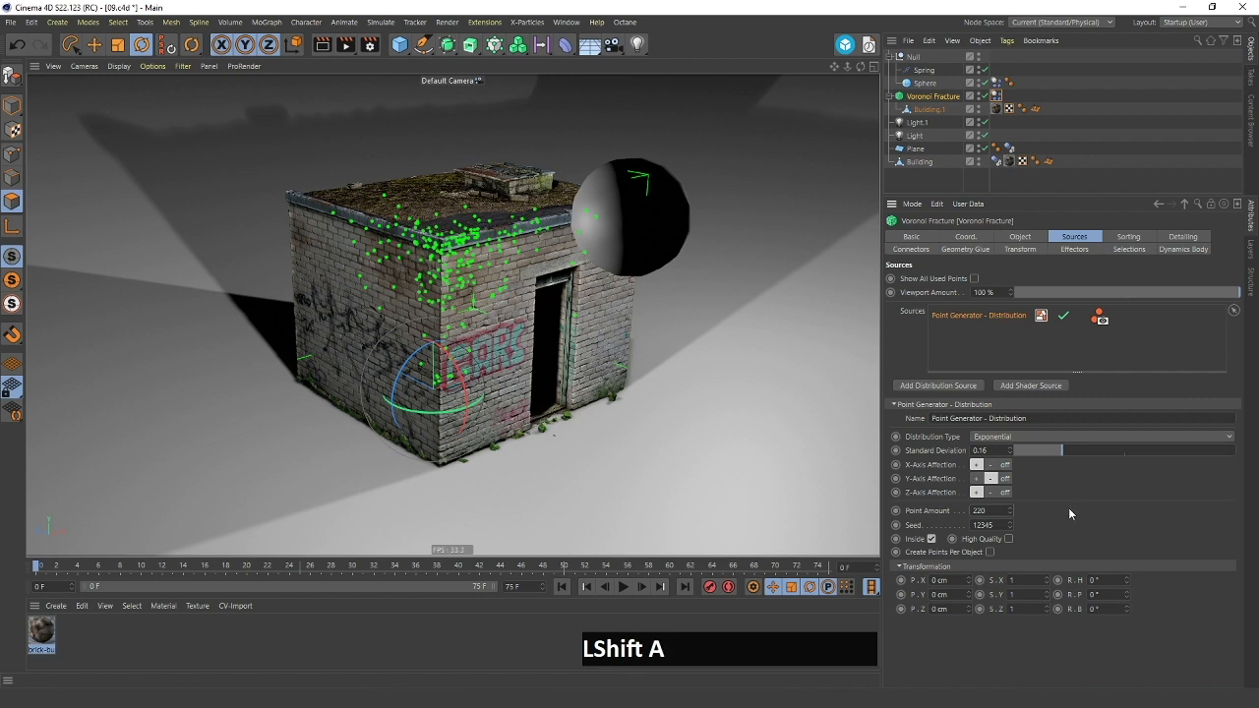
# Shift the Point Generator distribution toward the building's upper right strike area.
pyautogui.click(622, 586)
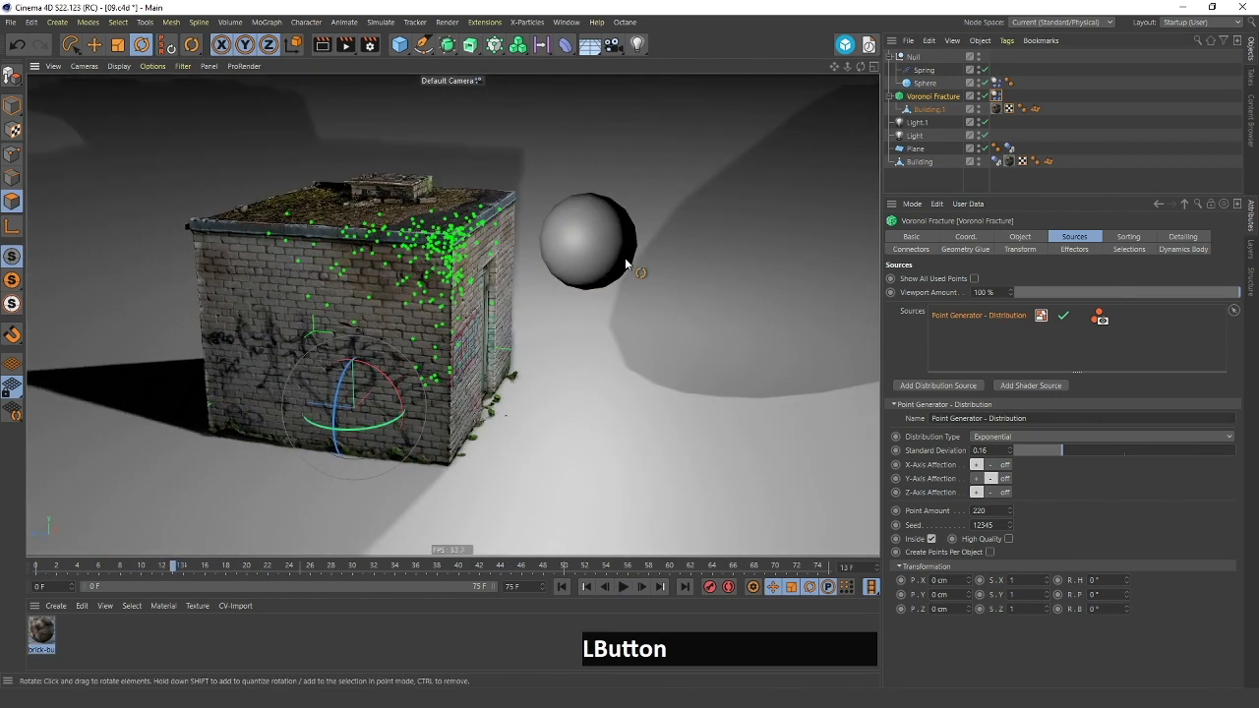
pyautogui.click(621, 586)
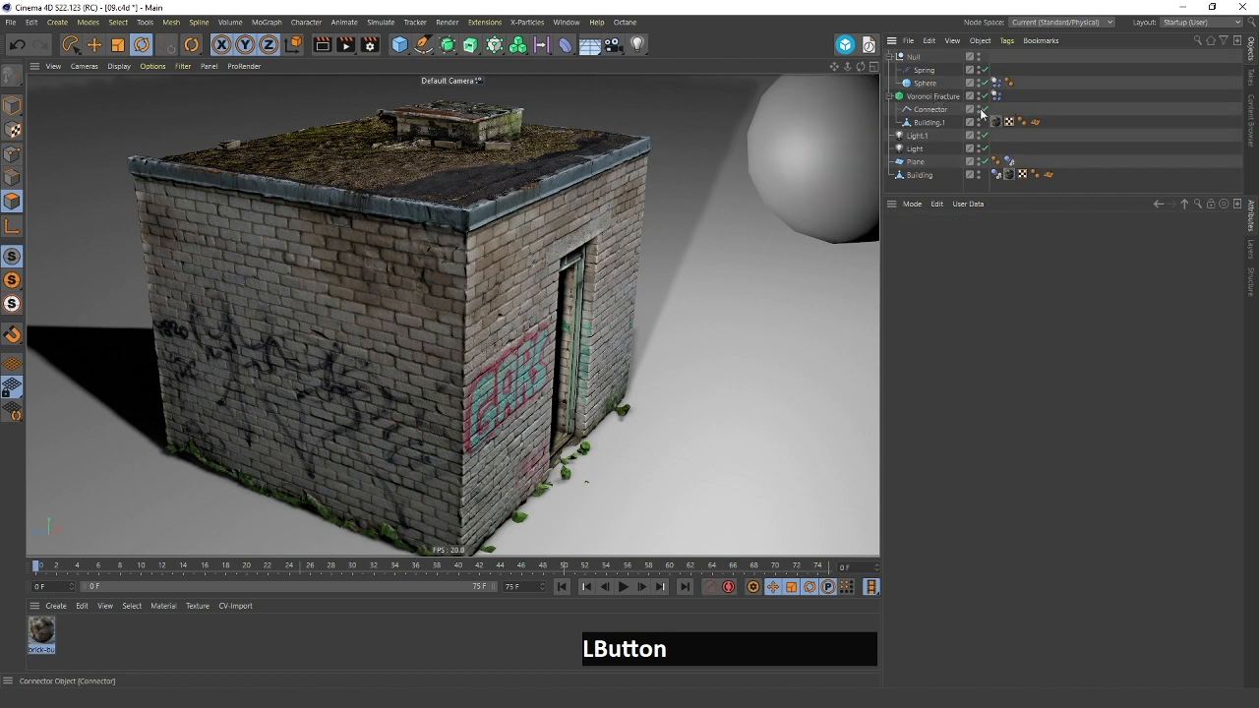
# Make the new Connector Fixed with Breaking Force and Breaking Torque enabled at 4000.
pyautogui.click(928, 110)
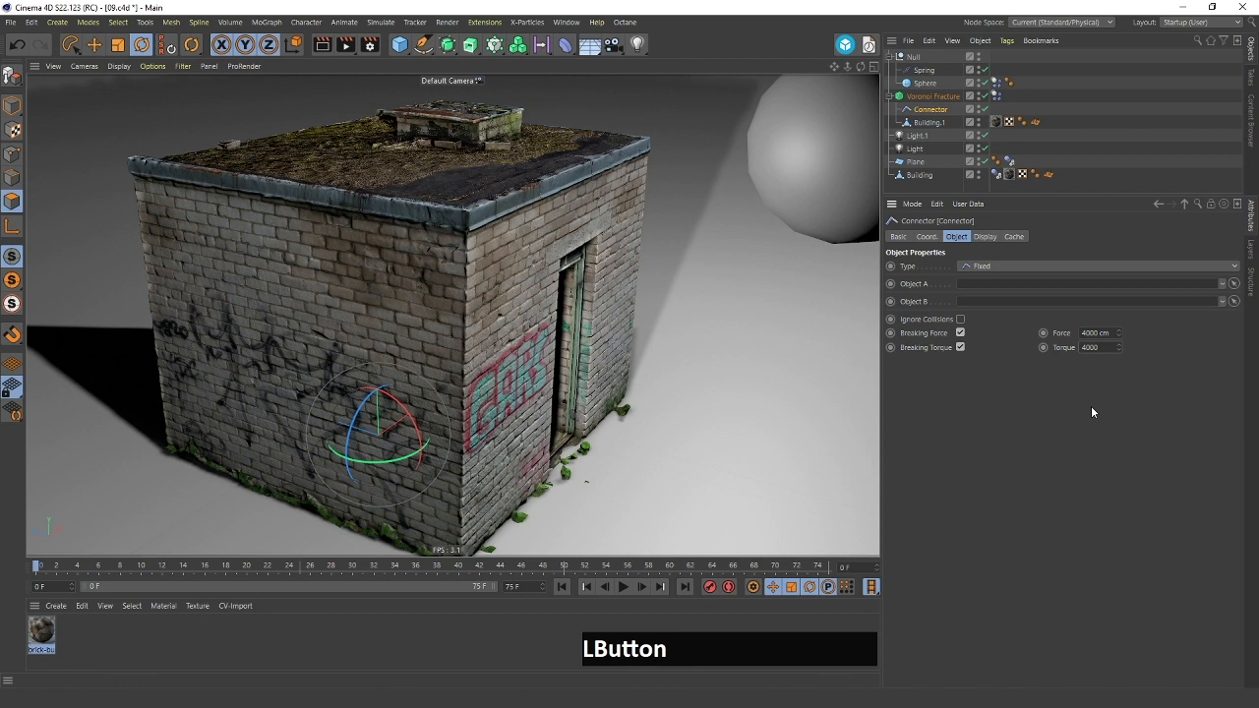
pyautogui.click(621, 586)
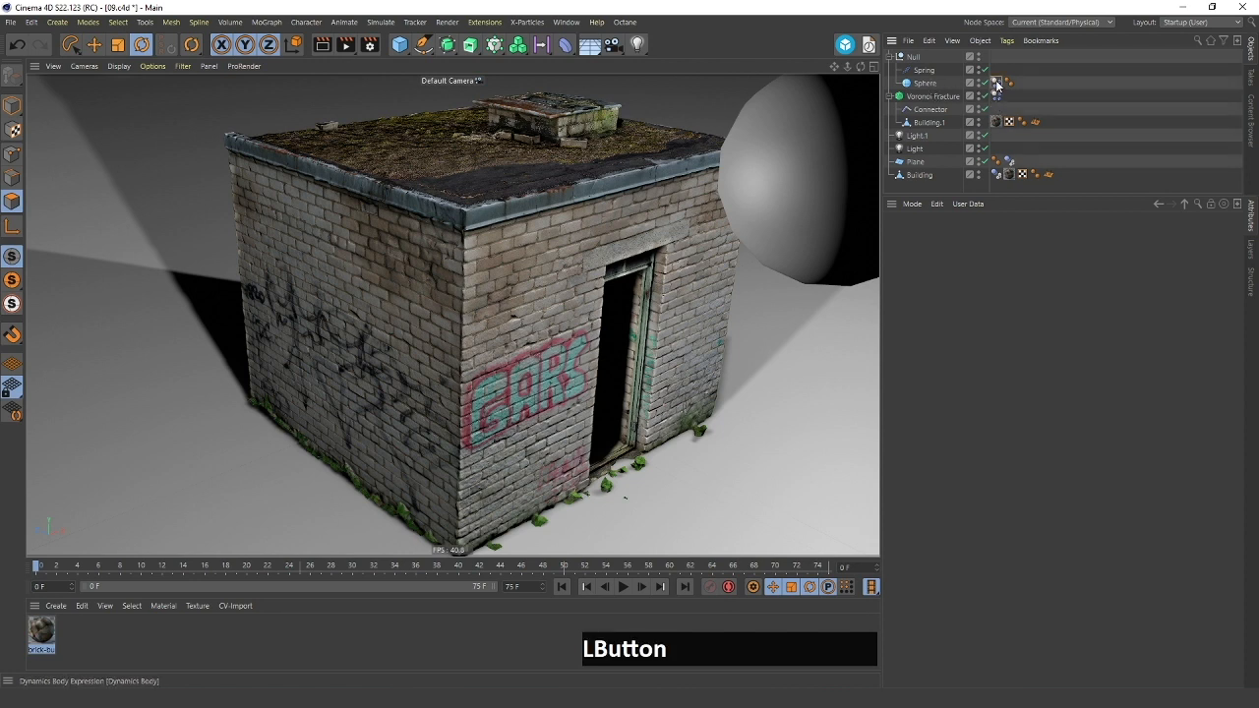
# Switch the sphere's Dynamics Body tag to Custom Mass and play so the ball shatters the building.
pyautogui.click(996, 82)
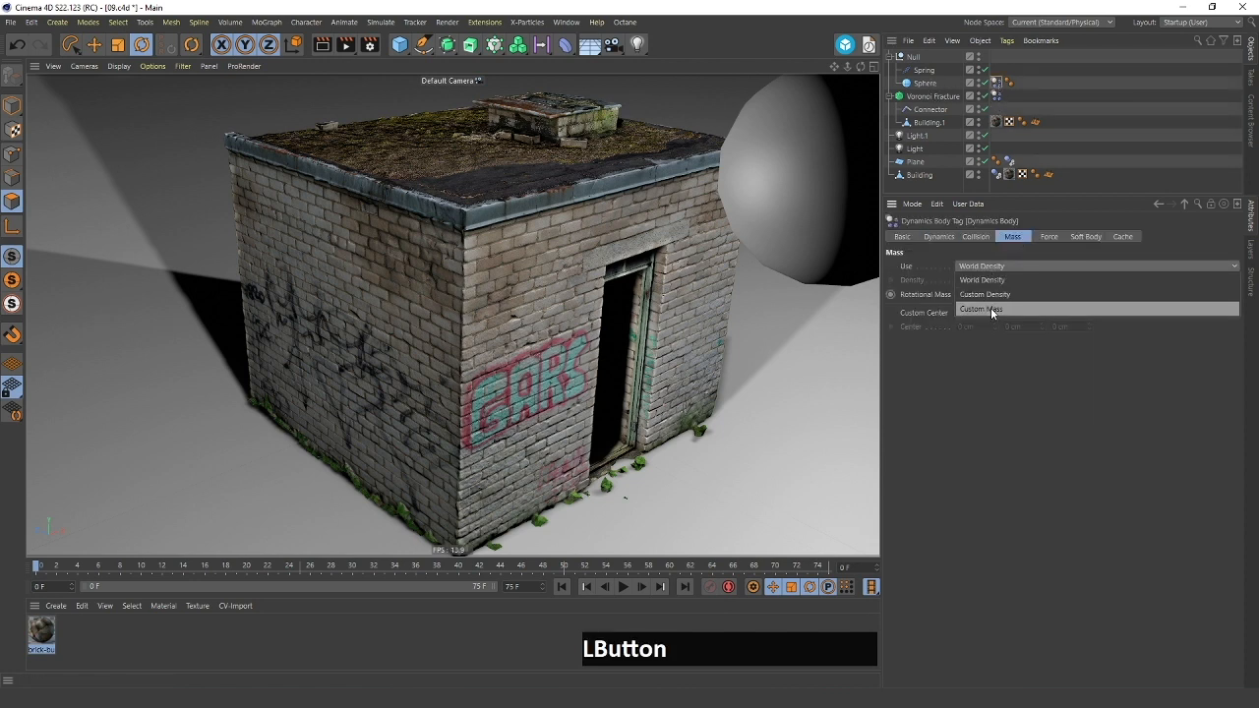
pyautogui.click(980, 309)
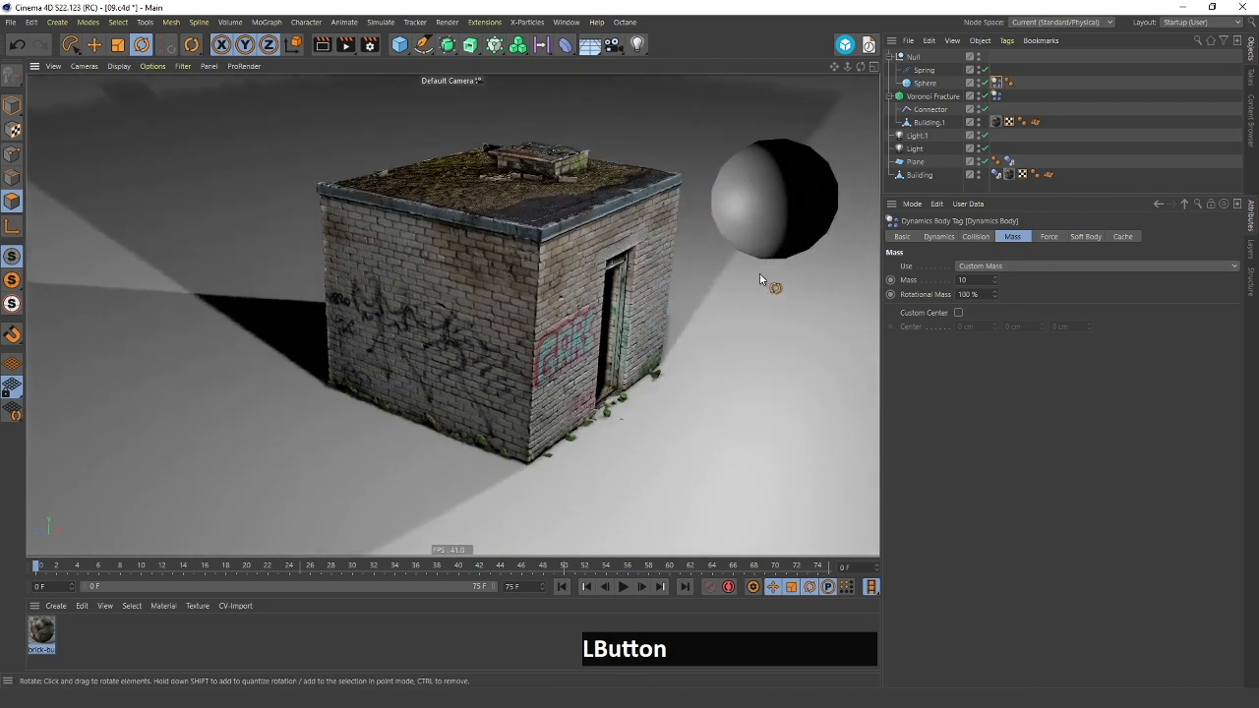
pyautogui.click(621, 587)
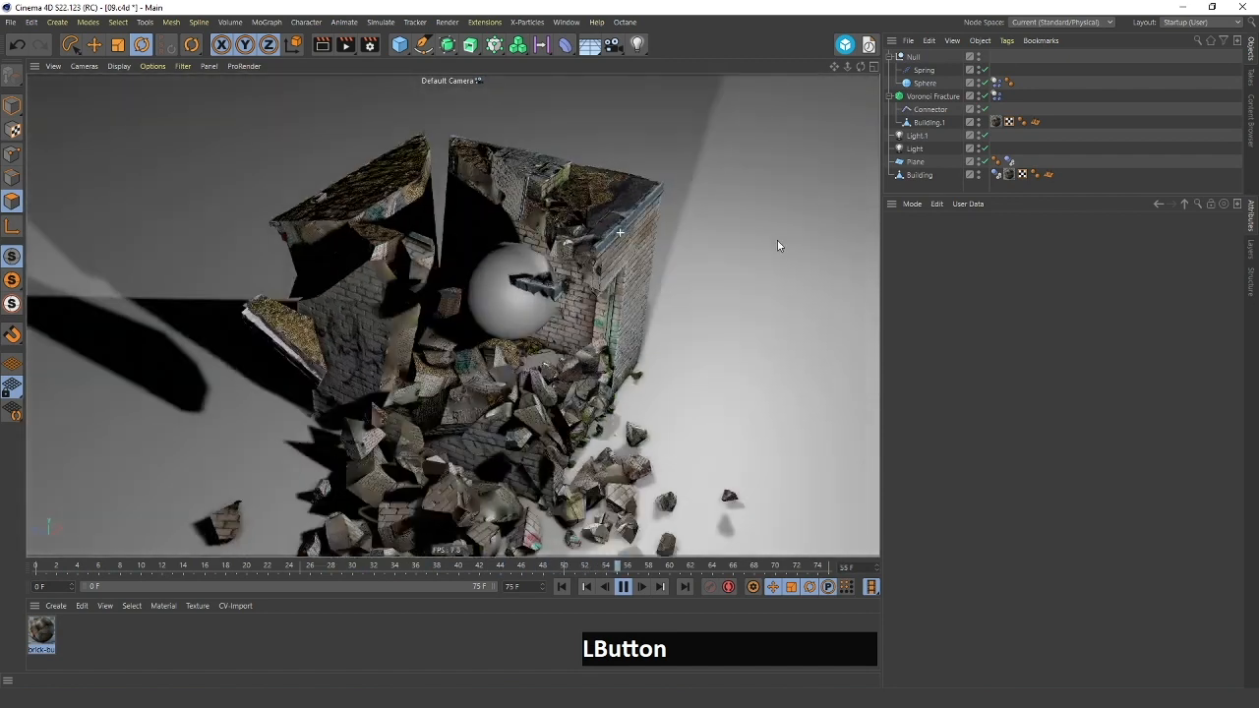
pyautogui.moveTo(619, 566); pyautogui.dragTo(255, 566)
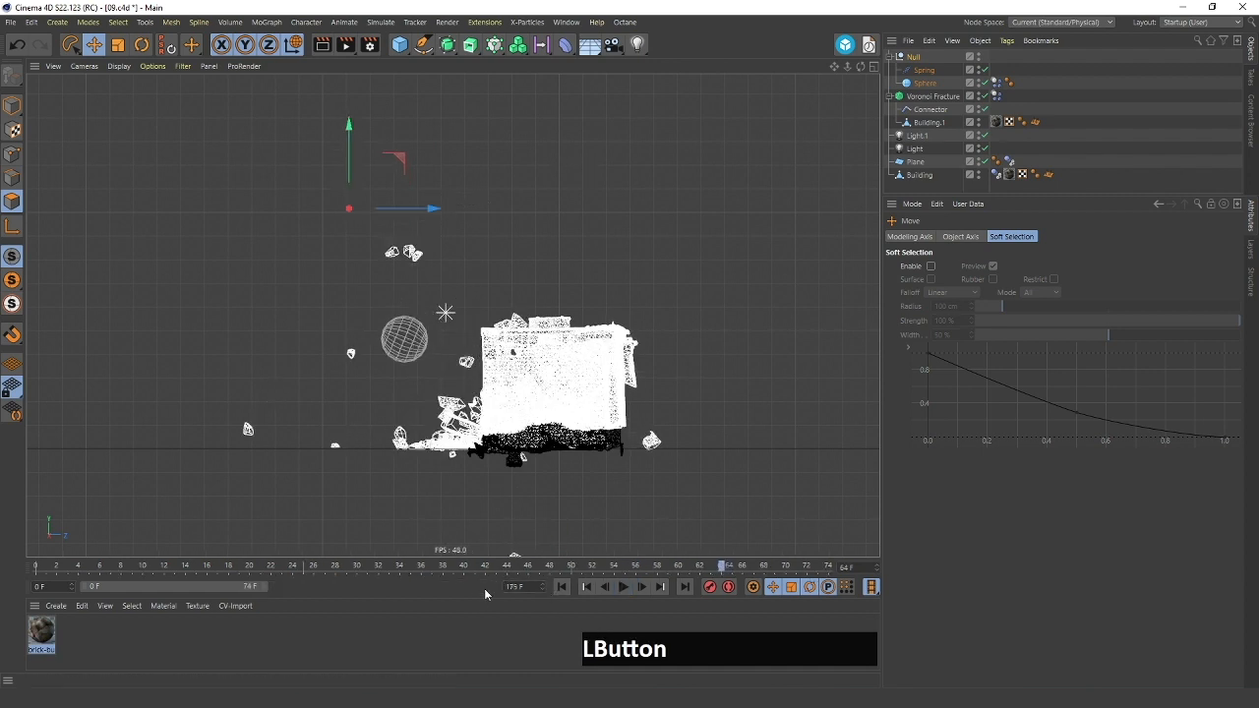
# Extend the timeline's end frame and replay so the ball keeps swinging through the collapse.
pyautogui.click(622, 586)
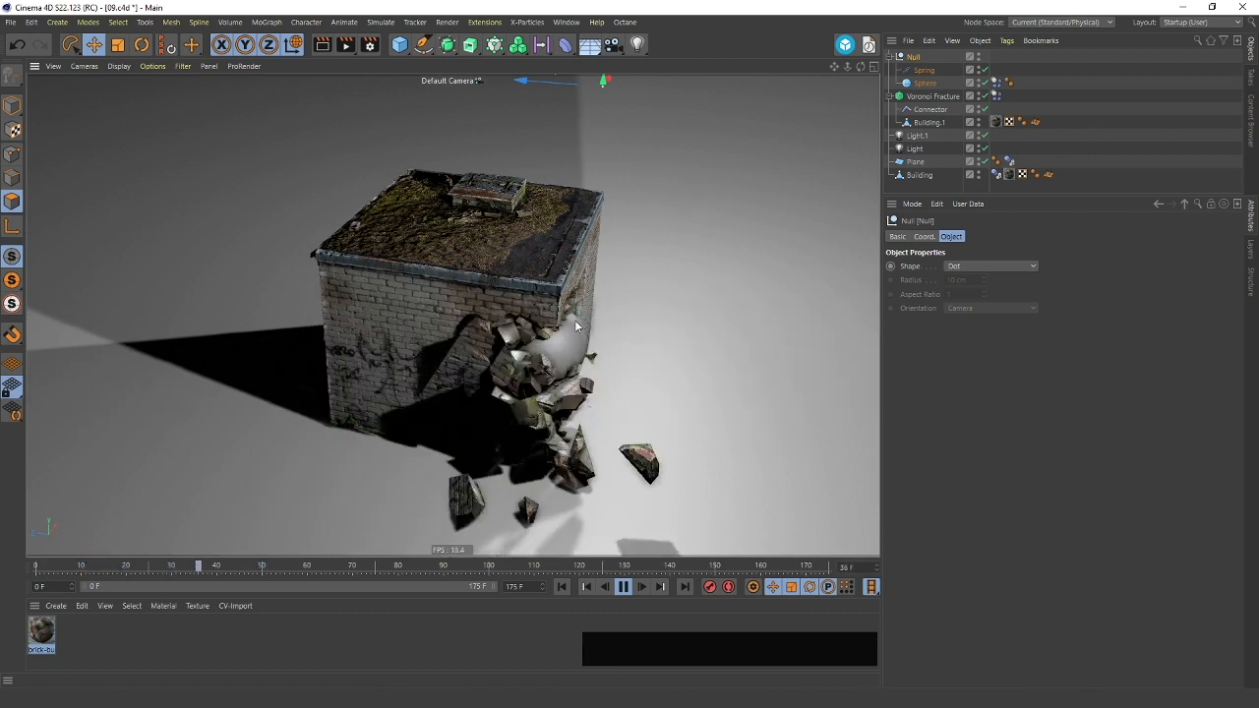
pyautogui.press('F3')
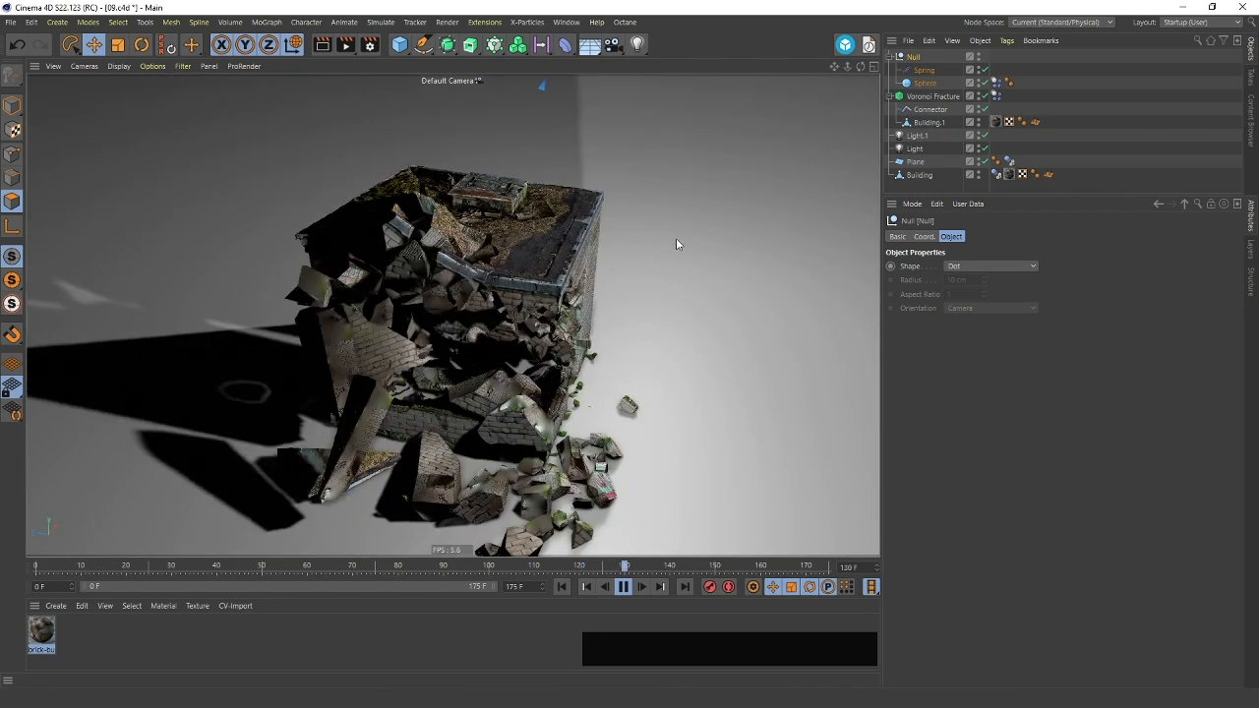
pyautogui.click(623, 567)
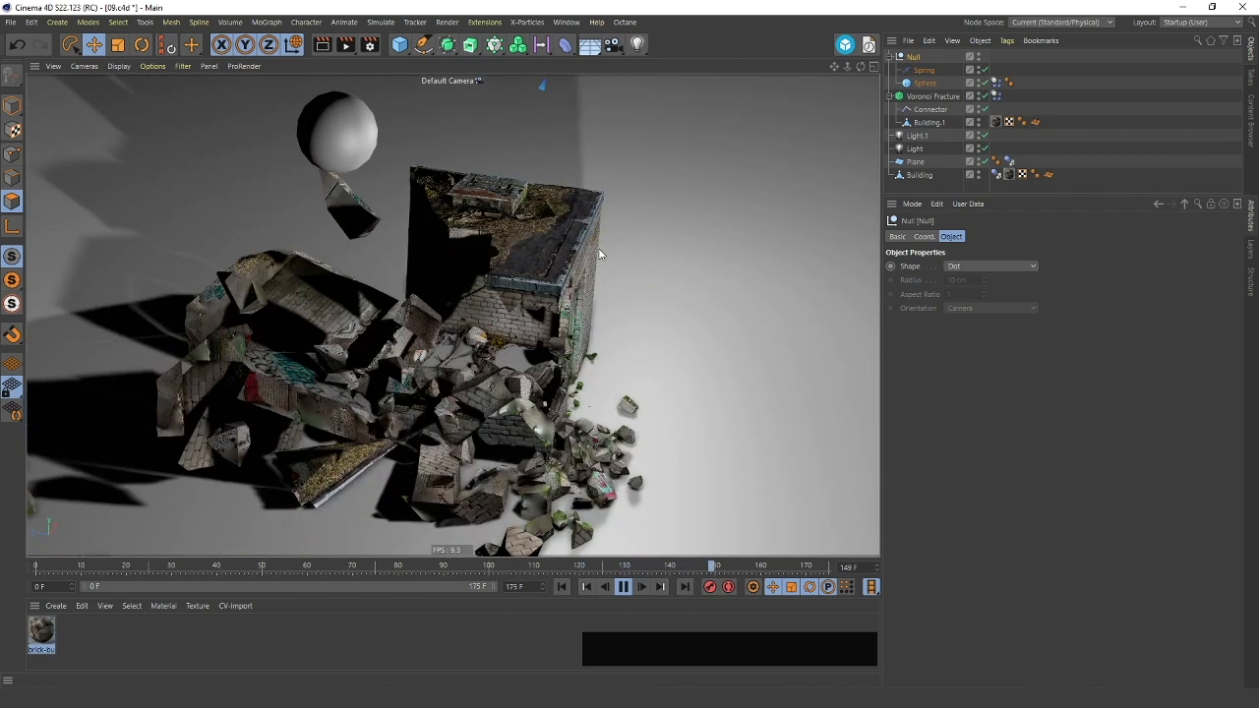